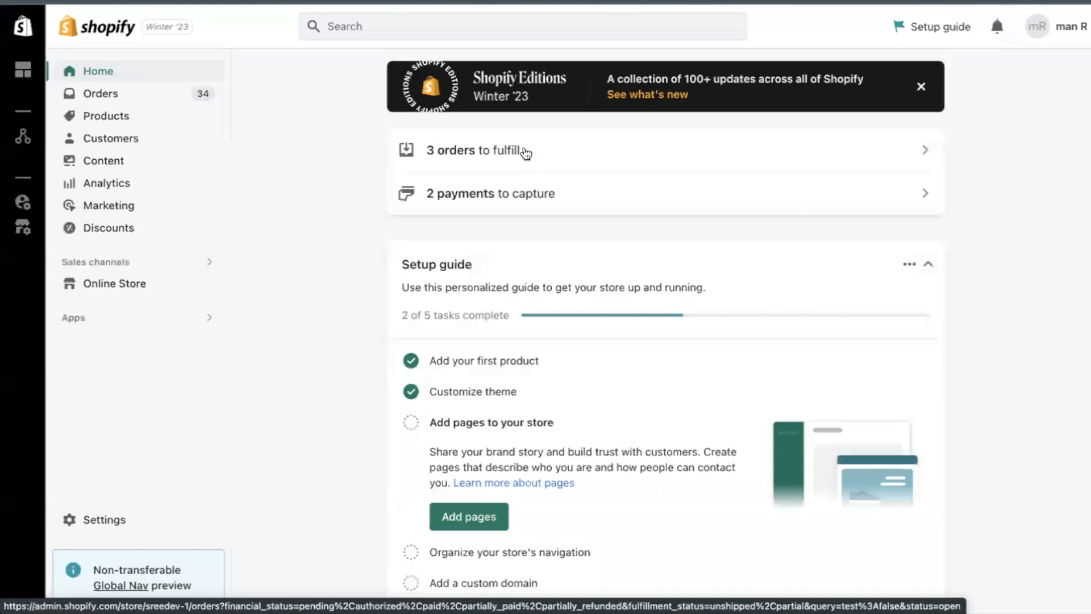
# Open the checkout style editor via Settings > Checkout > Customize checkout
pyautogui.click(103, 519)
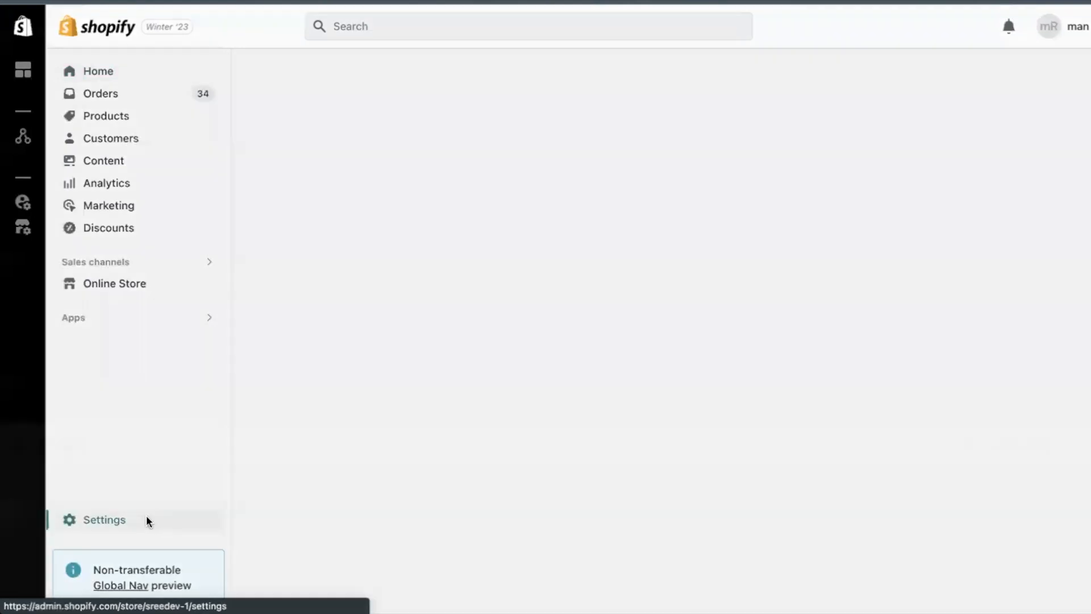
pyautogui.click(104, 519)
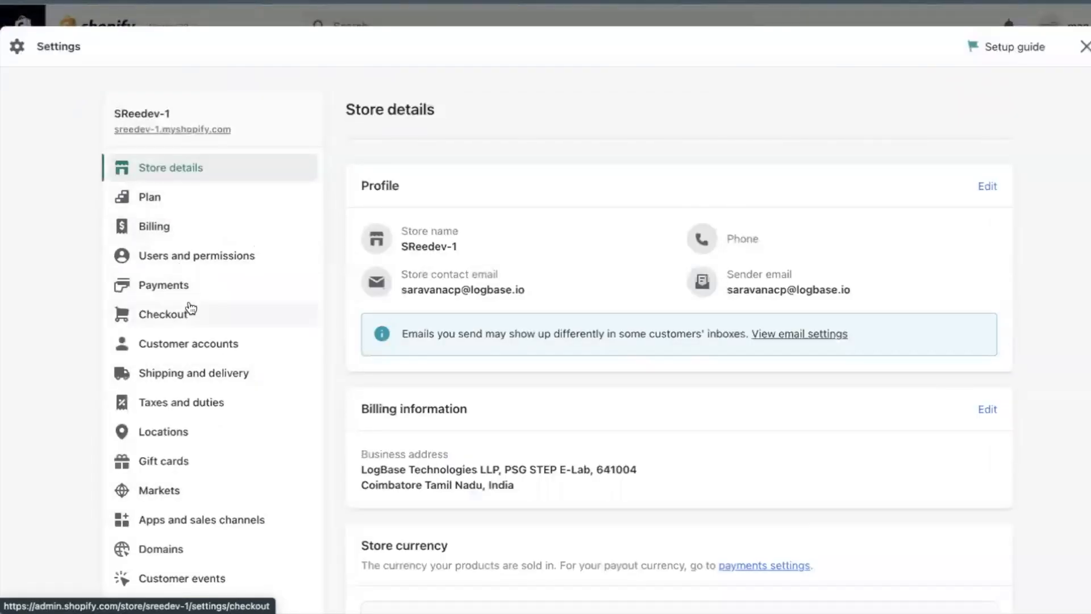
pyautogui.click(163, 313)
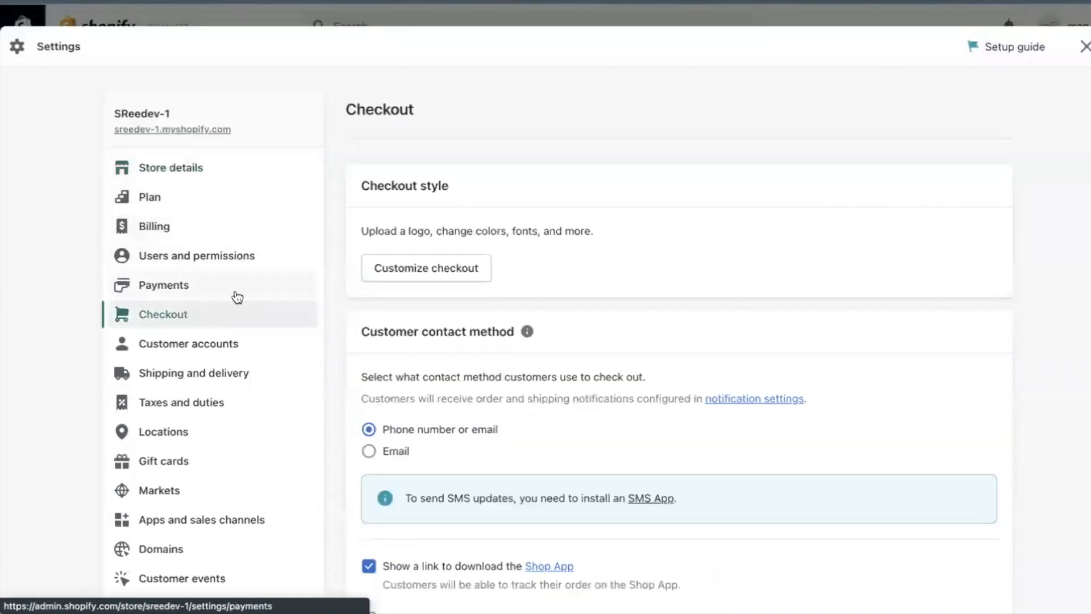
pyautogui.click(425, 268)
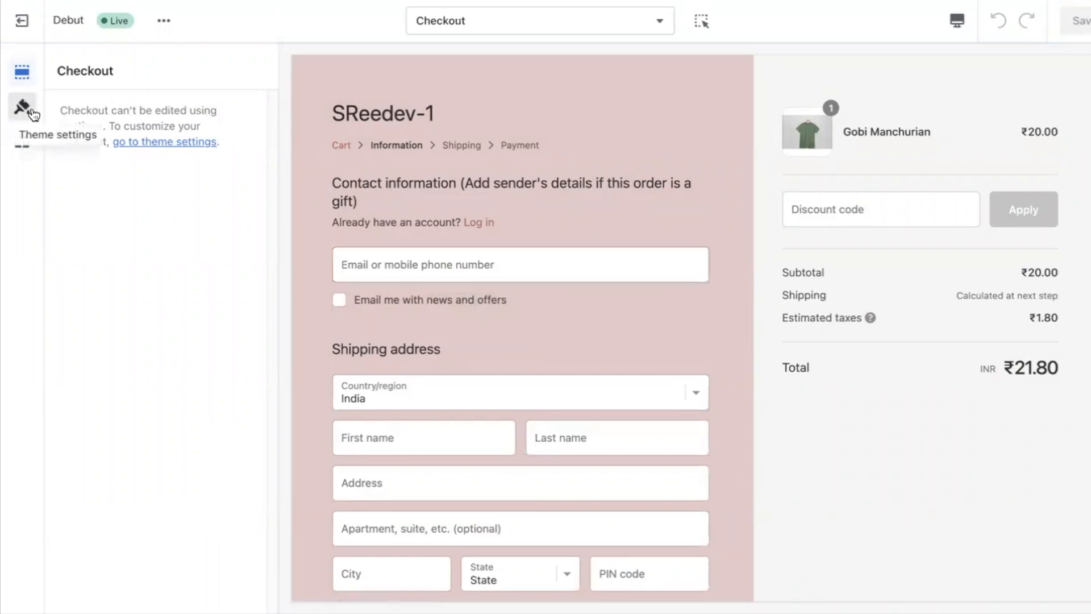
# In Theme settings, set the Merry Christmas image as the checkout banner background
pyautogui.click(22, 106)
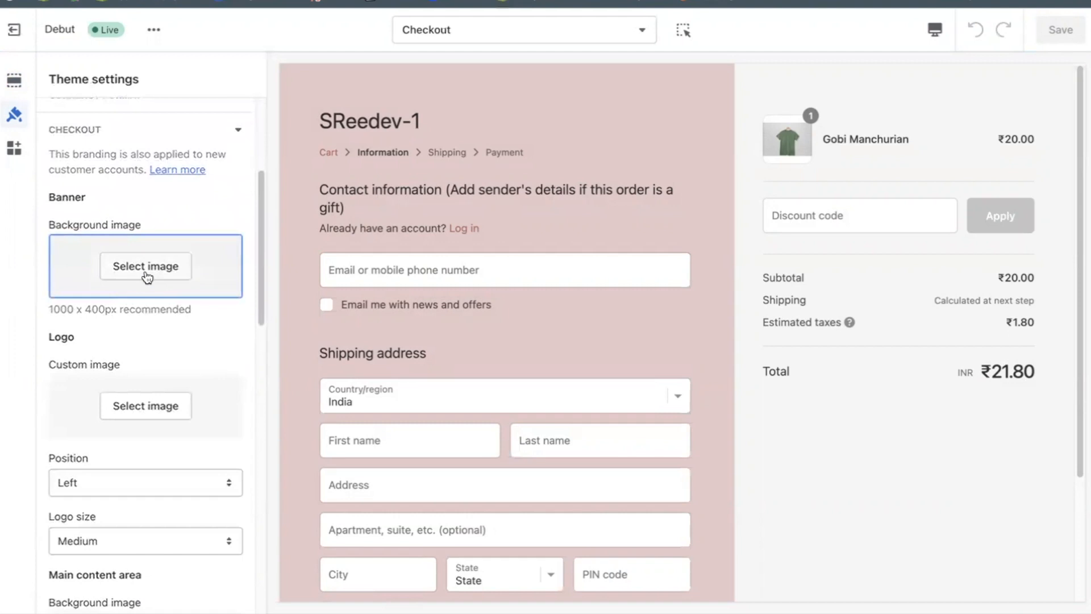
pyautogui.click(145, 266)
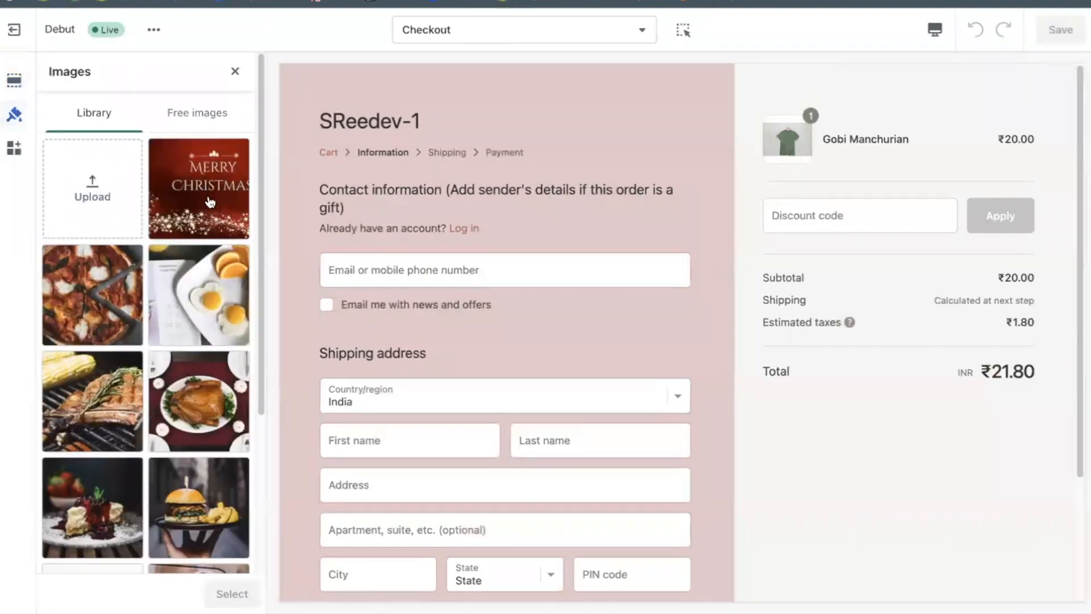
pyautogui.click(198, 188)
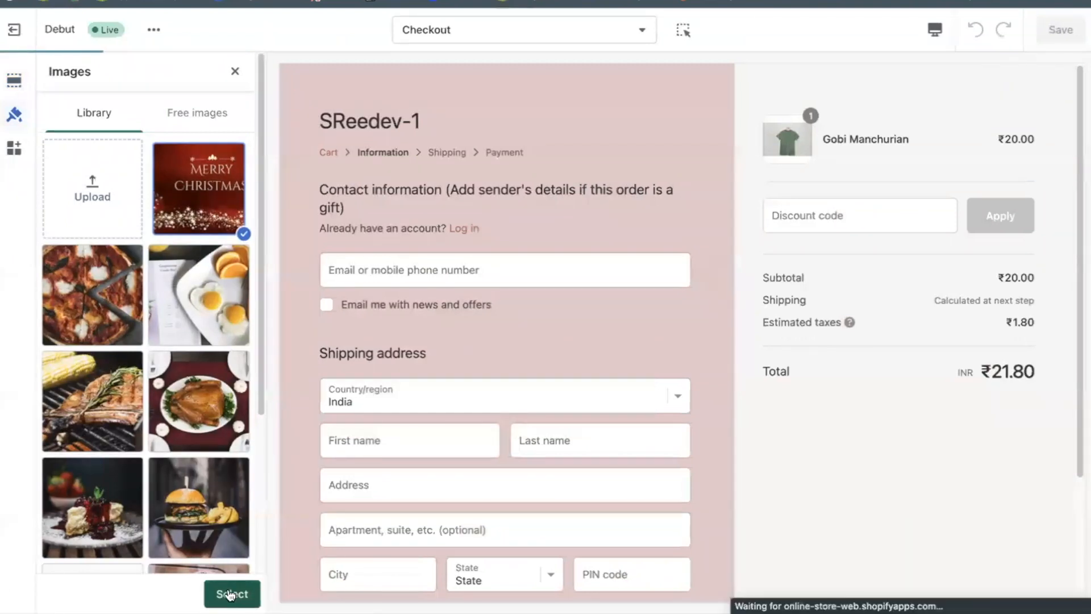
pyautogui.click(232, 593)
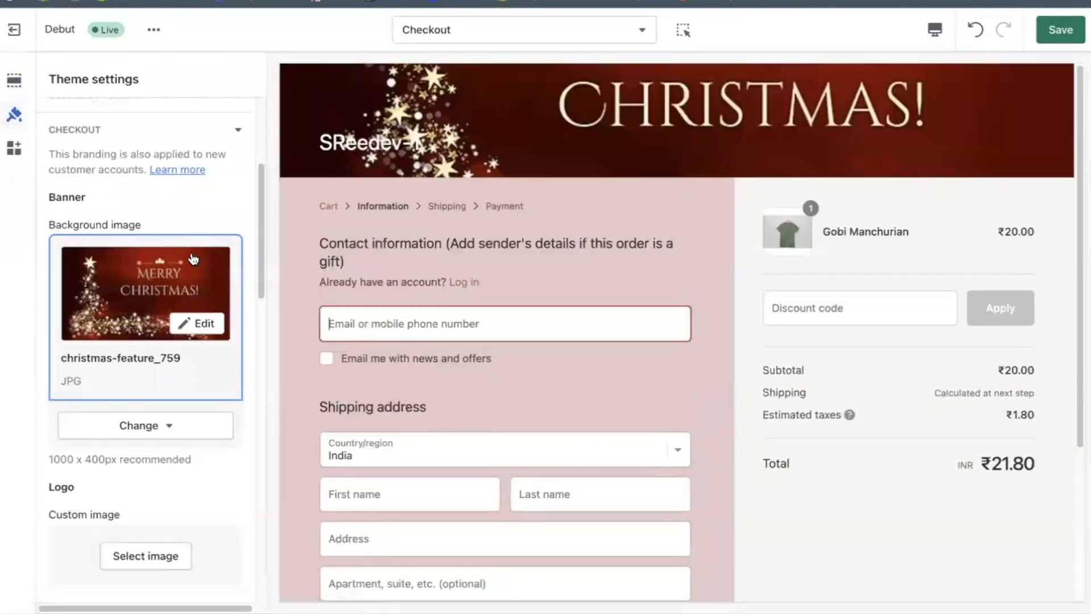
pyautogui.moveTo(586, 140)
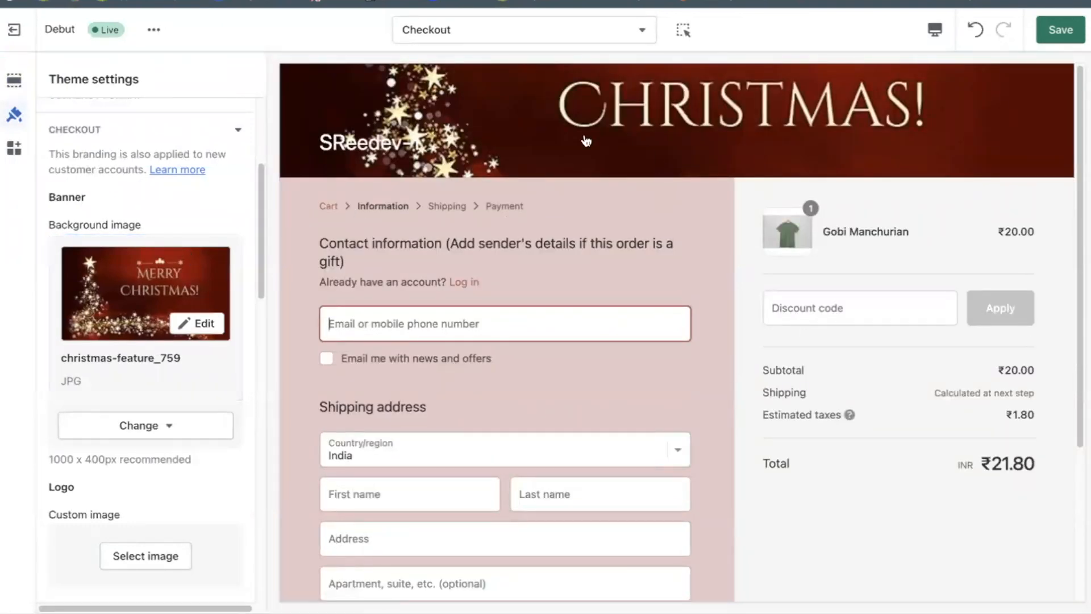
pyautogui.moveTo(56, 418)
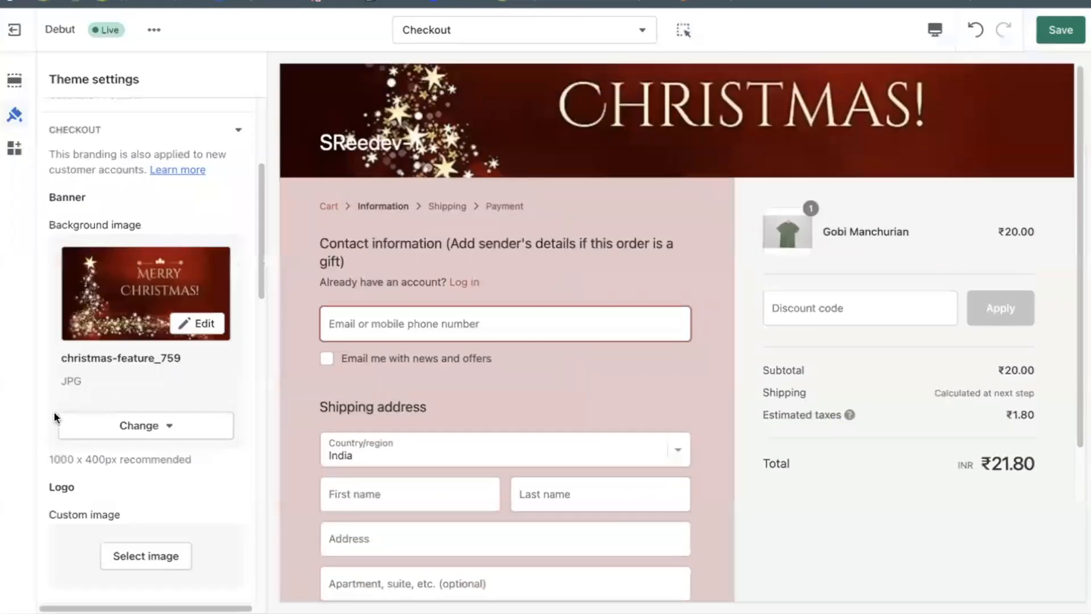
# Choose the thanksgiving-turkey-dinner custom logo image, positioned on the right
pyautogui.scroll(-3)
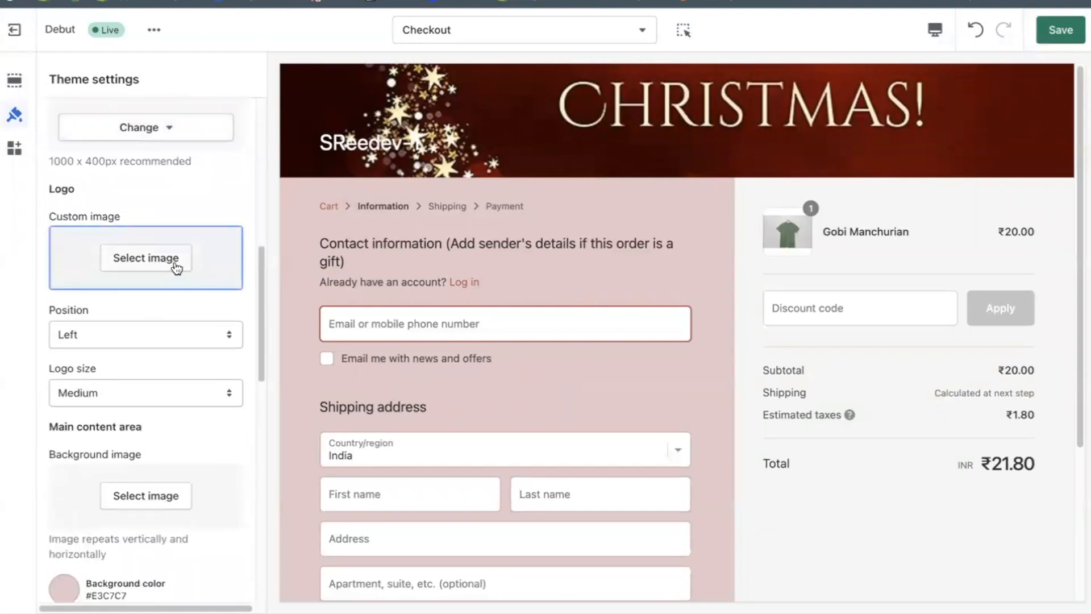
pyautogui.click(146, 257)
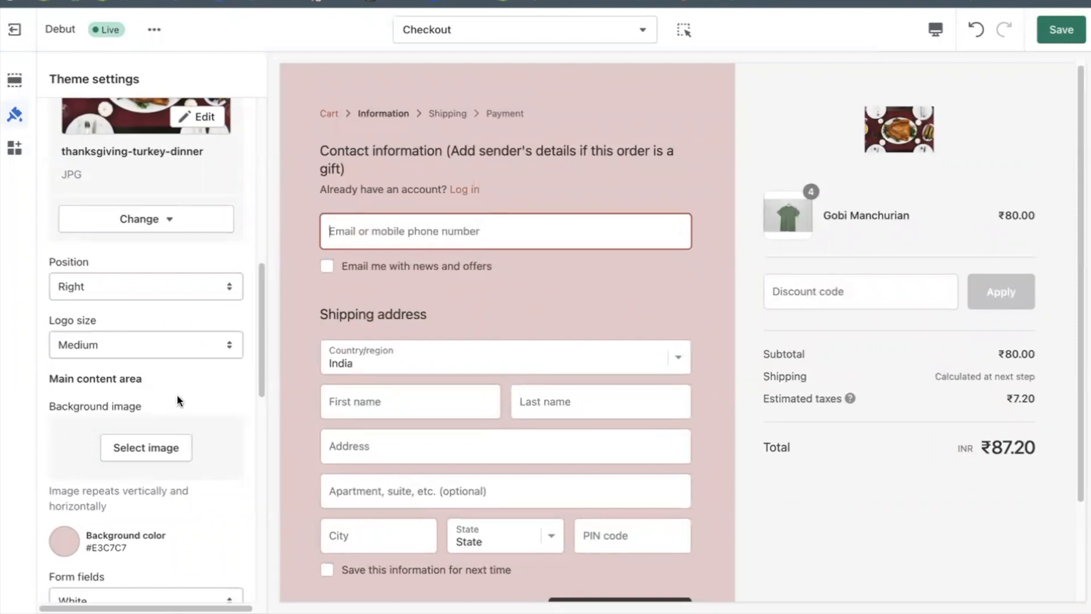
pyautogui.scroll(-3)
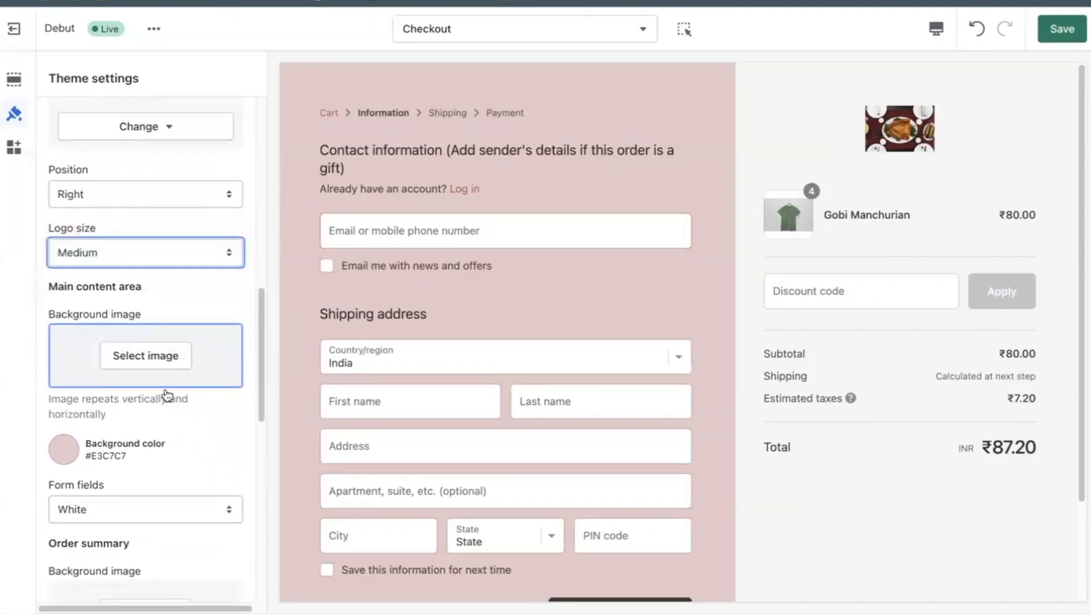
# Select the hamburger-and-fries photo as the main content area background image
pyautogui.scroll(-3)
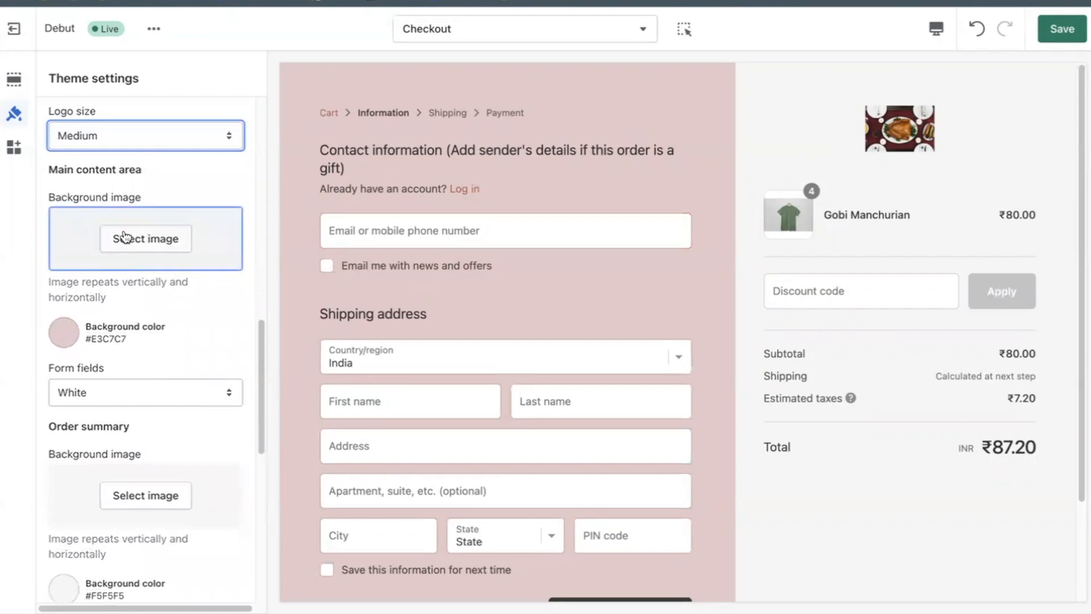
pyautogui.click(145, 238)
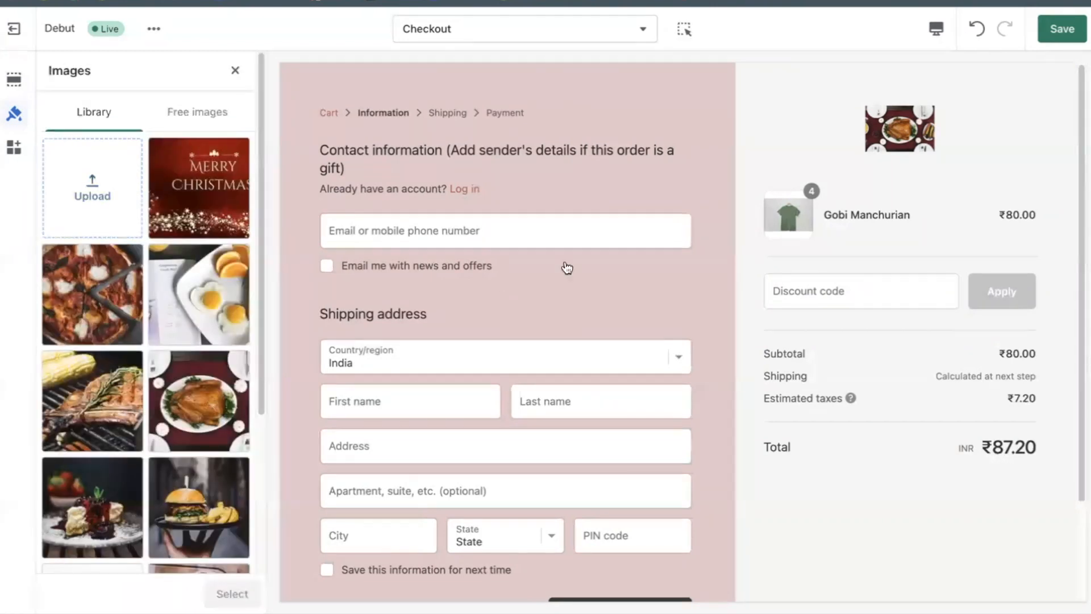
pyautogui.moveTo(407, 197)
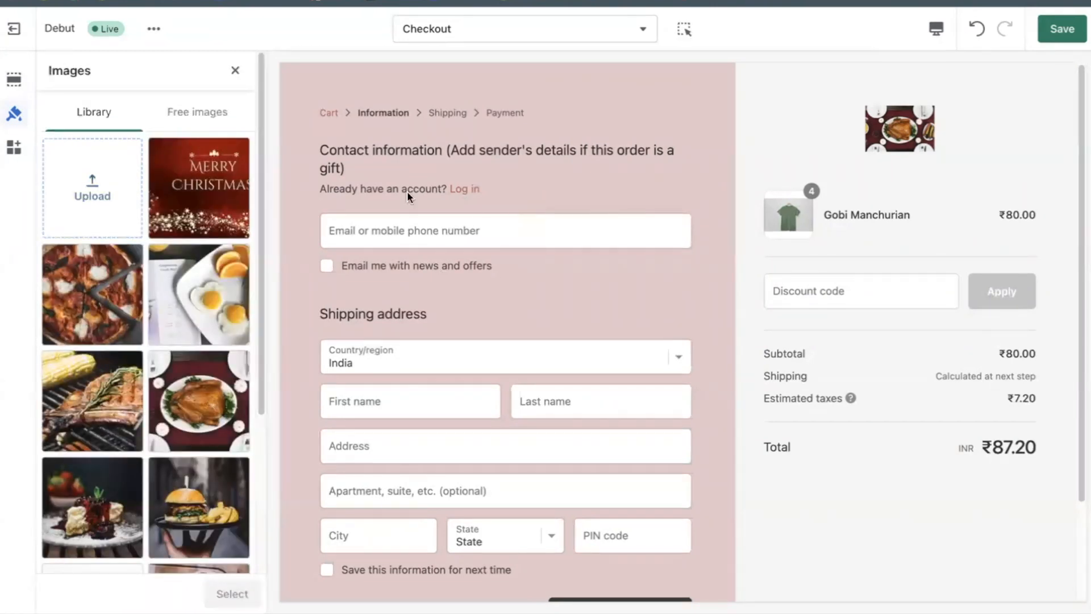
pyautogui.click(16, 115)
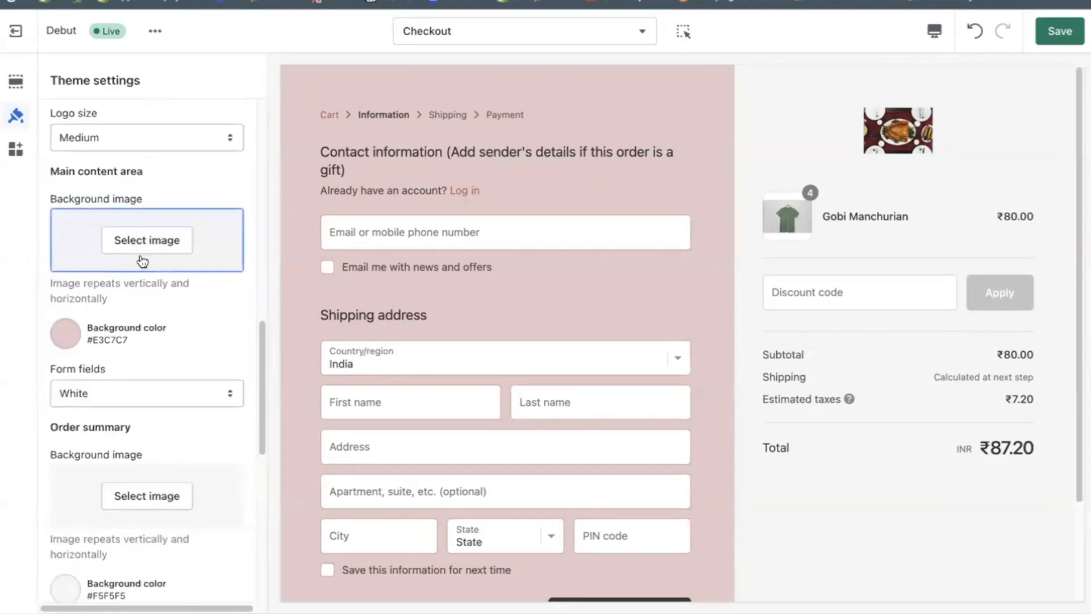
pyautogui.click(147, 239)
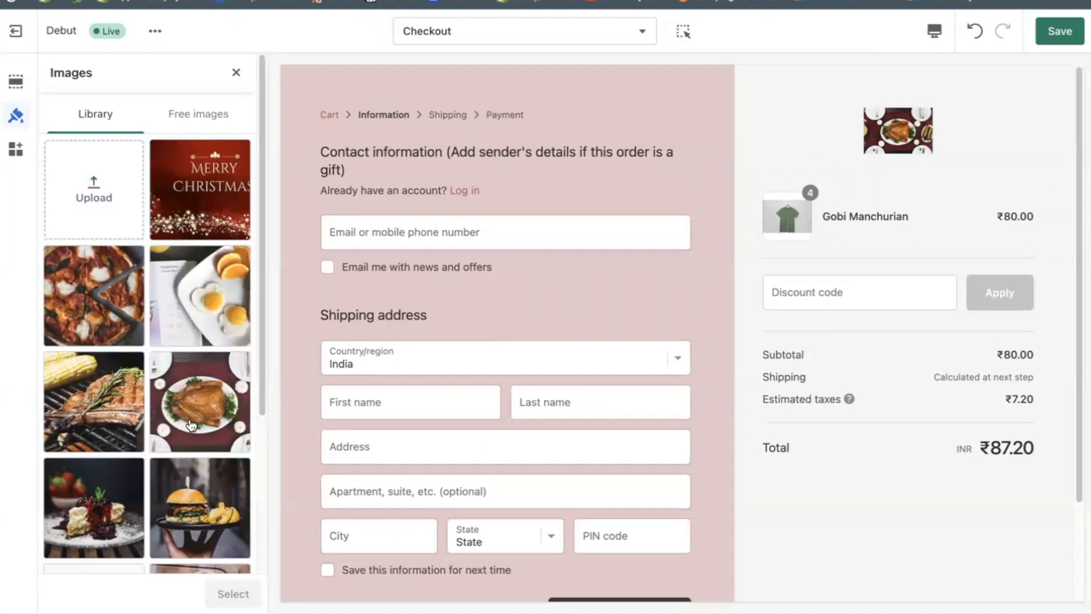
pyautogui.scroll(-3)
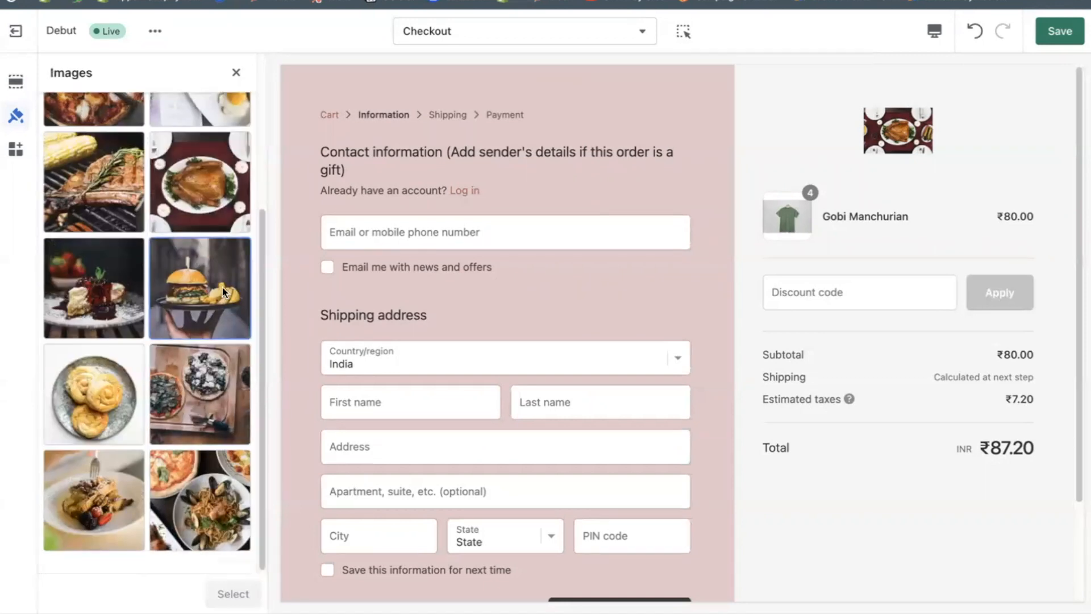
pyautogui.moveTo(157, 285)
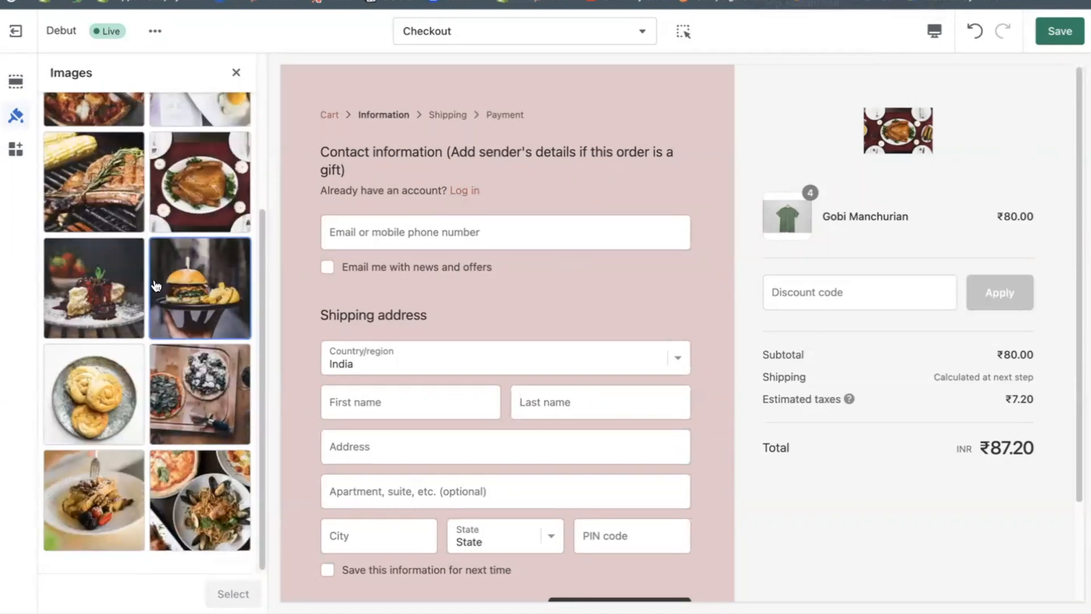
pyautogui.click(199, 287)
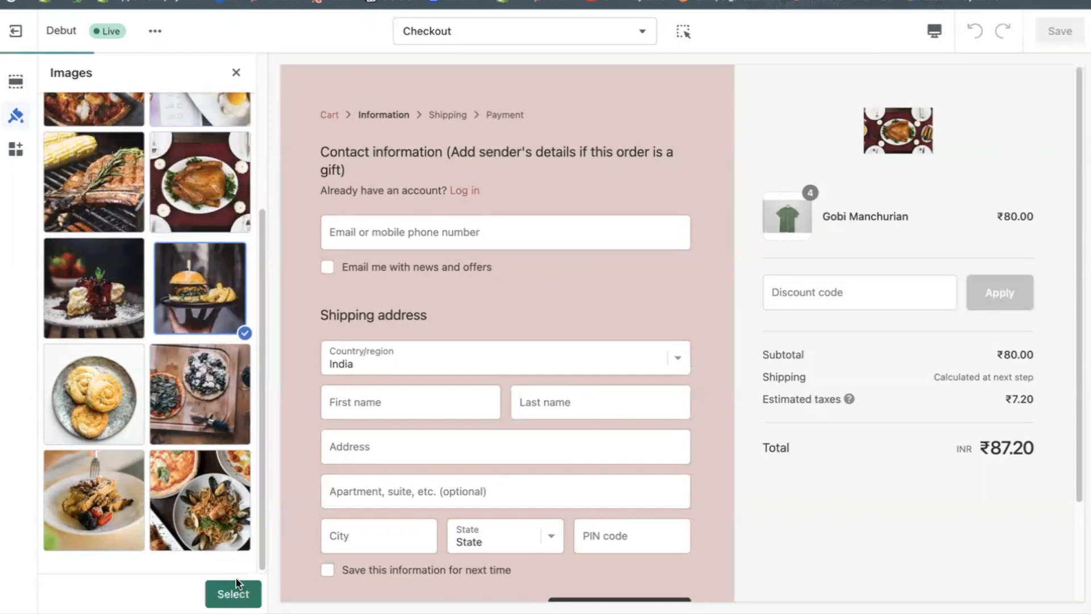
pyautogui.click(232, 593)
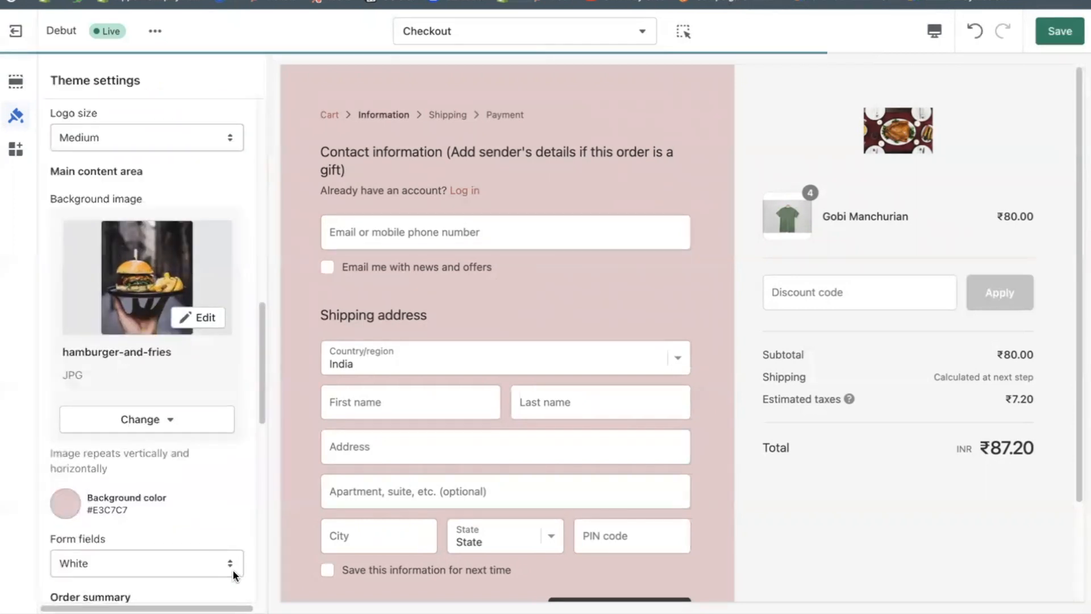
pyautogui.moveTo(717, 154)
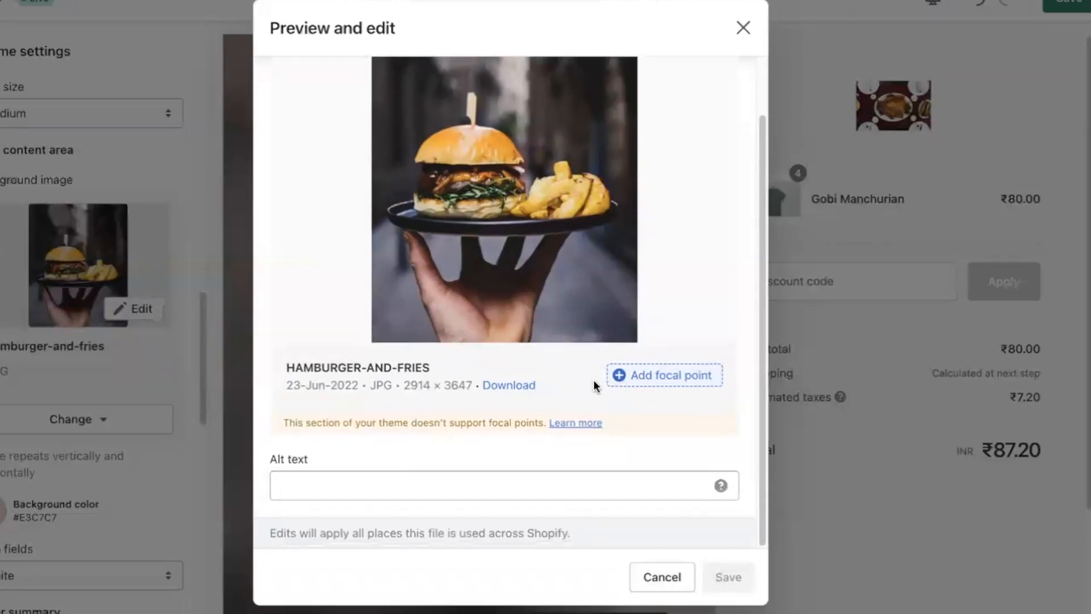
# Add a focal point to the hamburger-and-fries background image
pyautogui.click(663, 374)
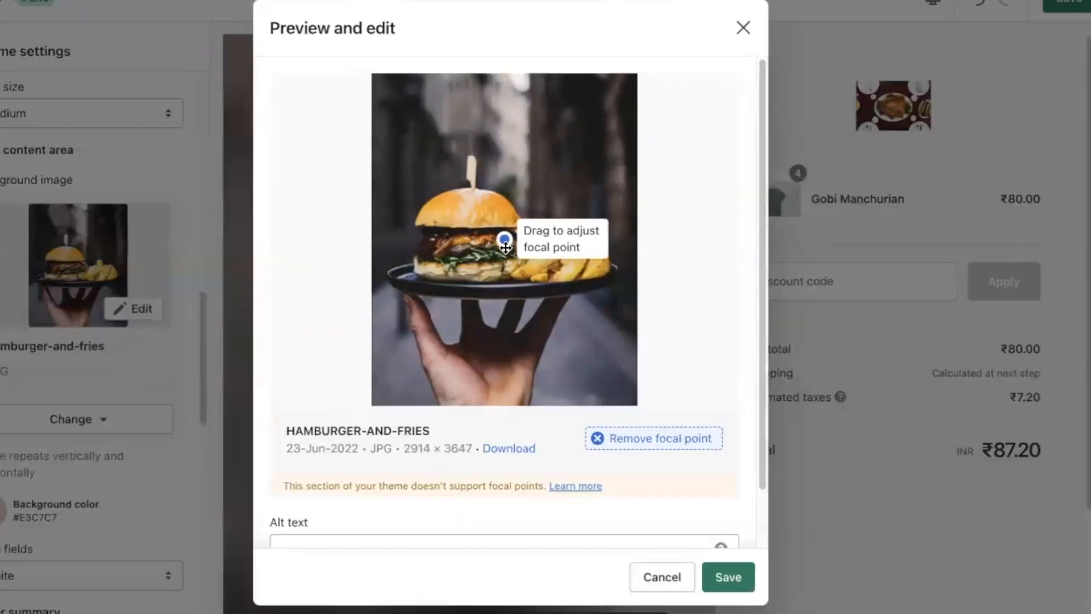
pyautogui.write('Backgro')
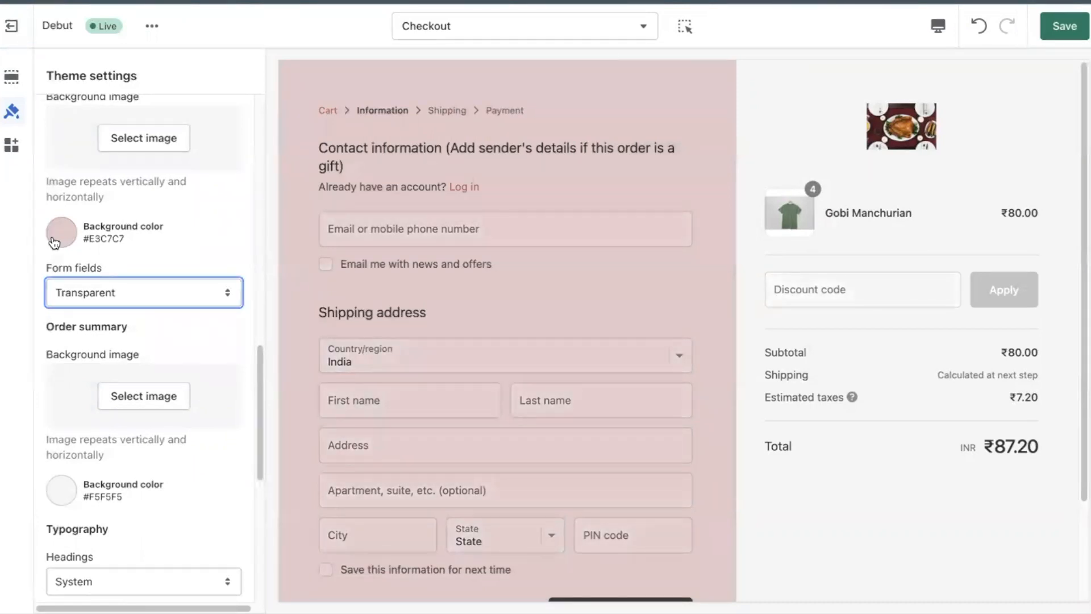
# Toggle the Form fields style to Transparent, then back to White
pyautogui.click(144, 292)
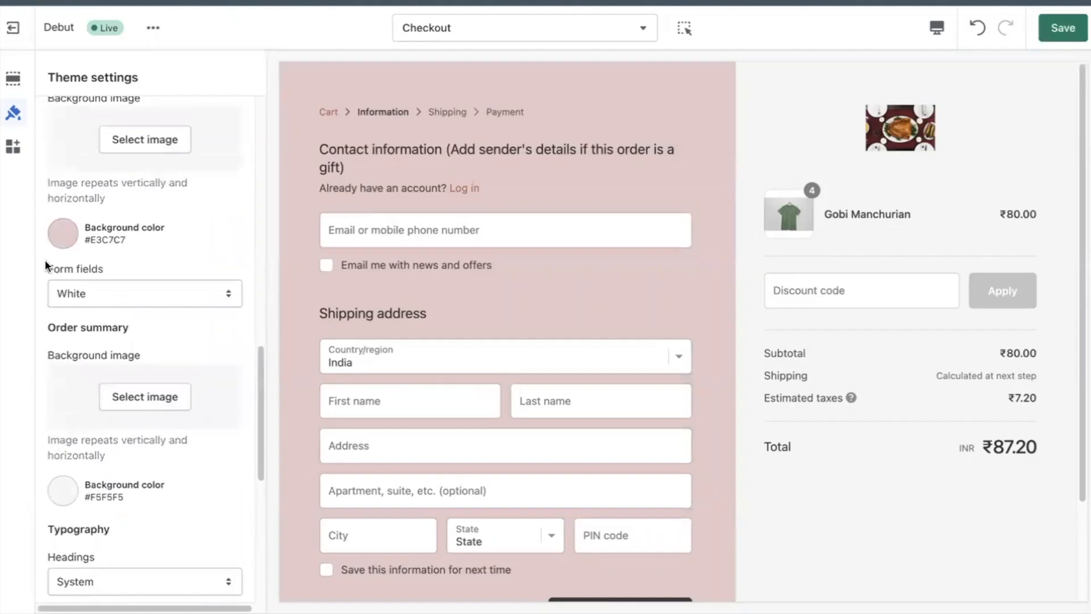
pyautogui.click(144, 293)
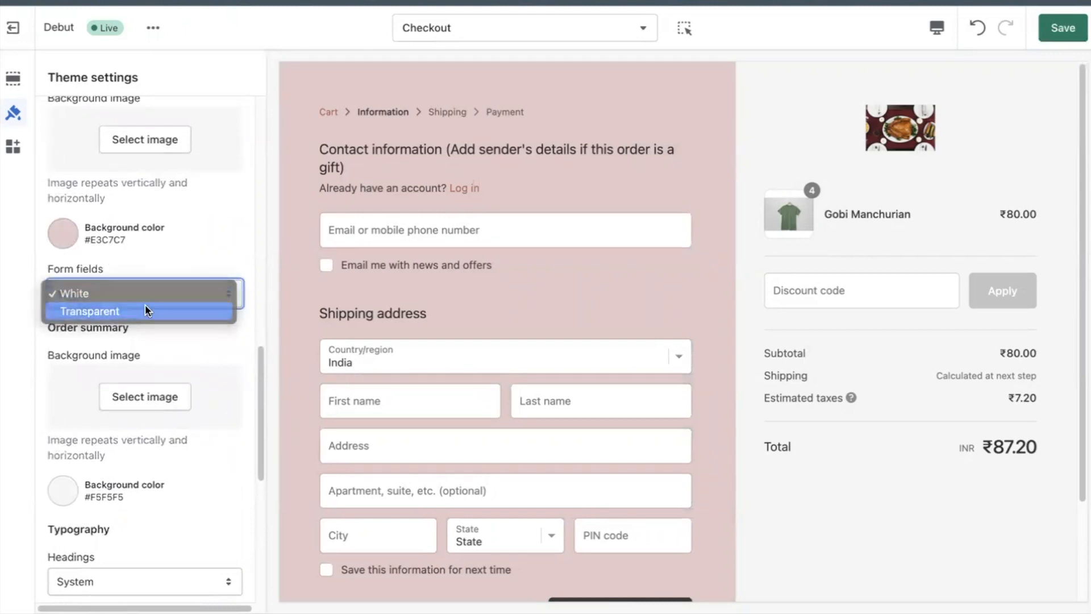
pyautogui.click(91, 310)
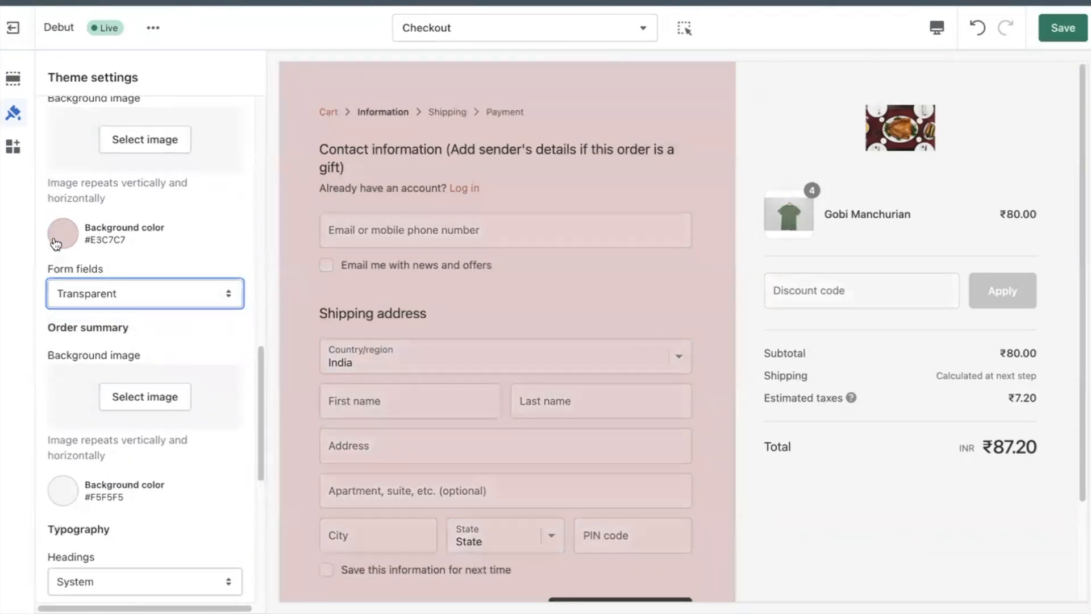
pyautogui.click(145, 293)
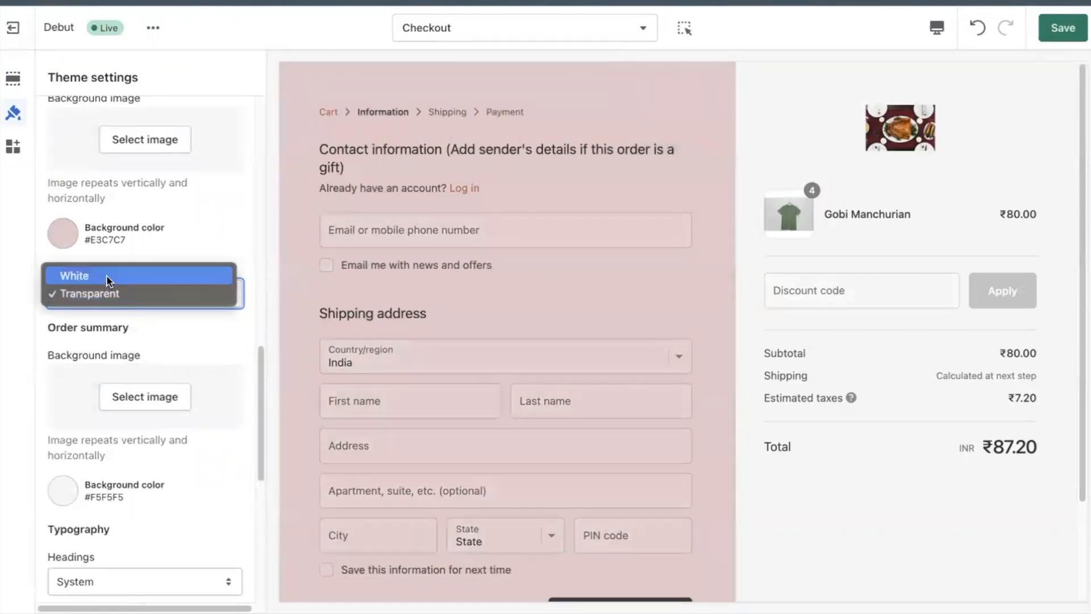
pyautogui.click(74, 275)
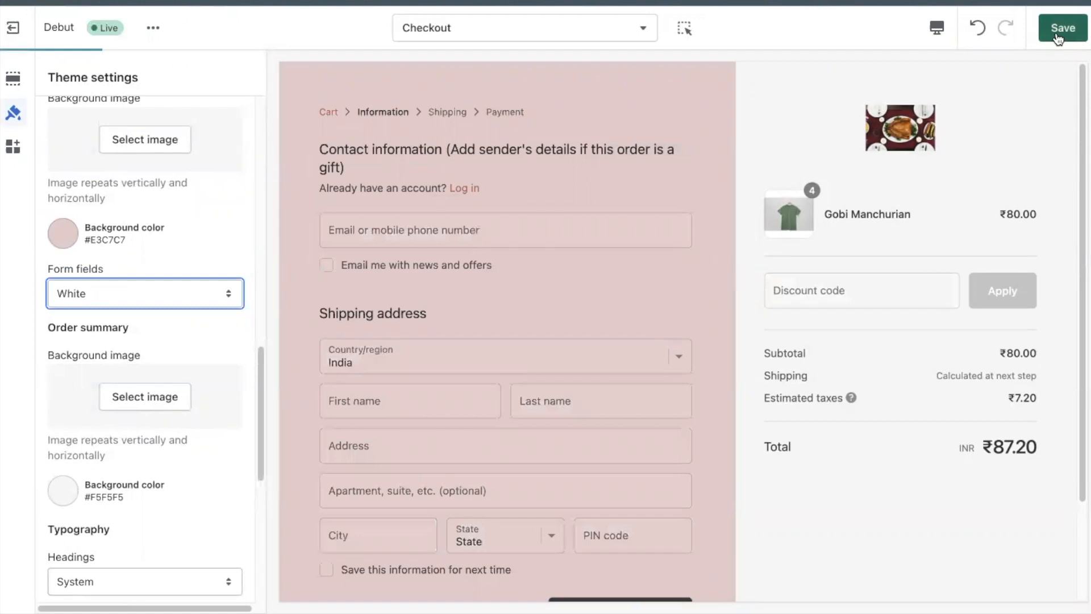
# Set the order summary background colour to pink #C69292
pyautogui.scroll(-3)
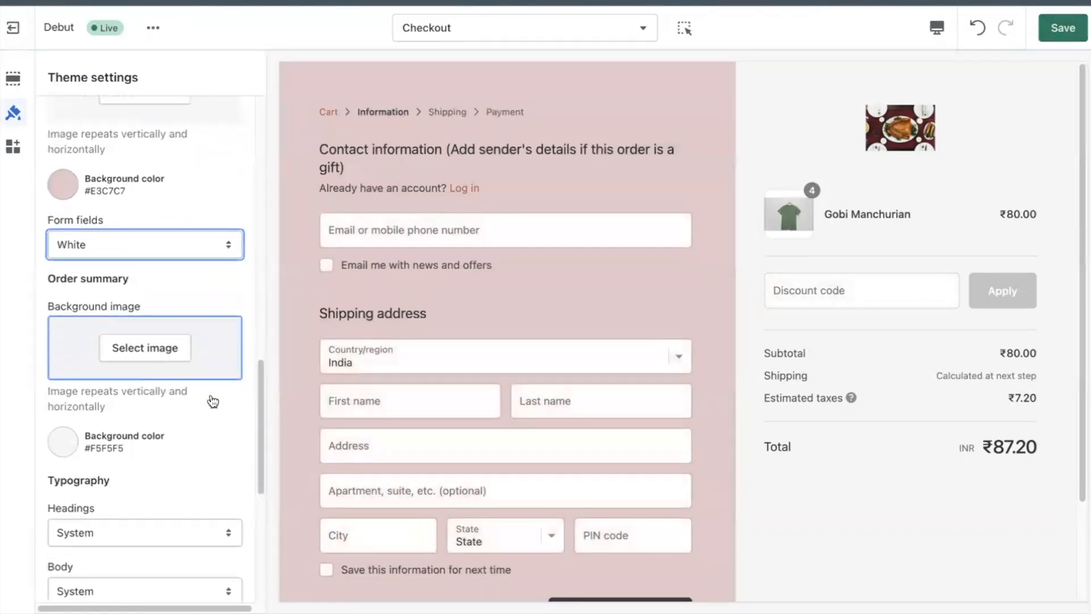
pyautogui.scroll(-3)
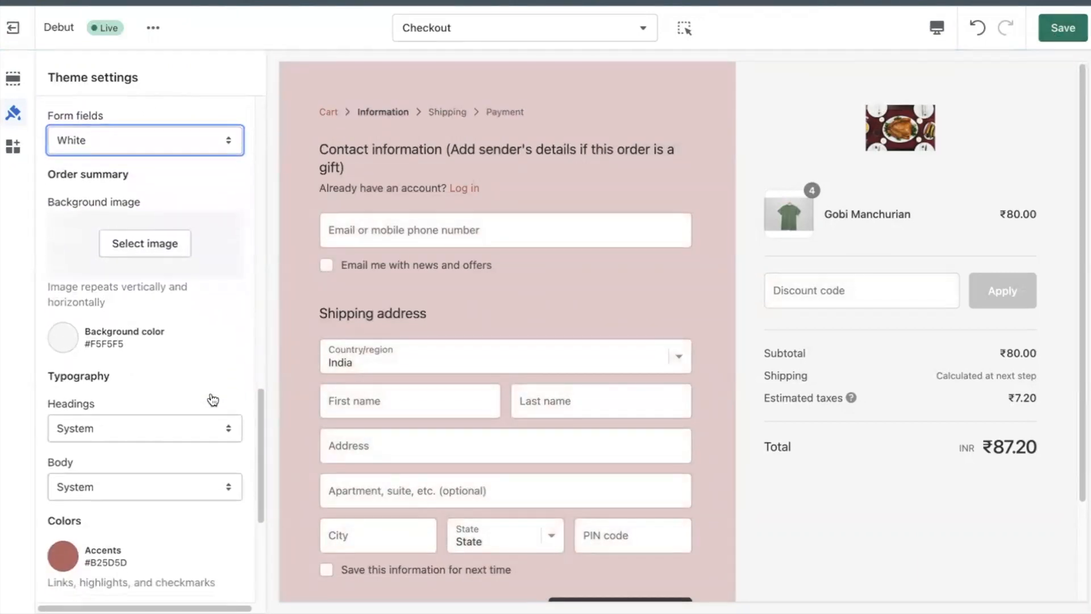
pyautogui.scroll(-3)
pyautogui.write('BB2A2A')
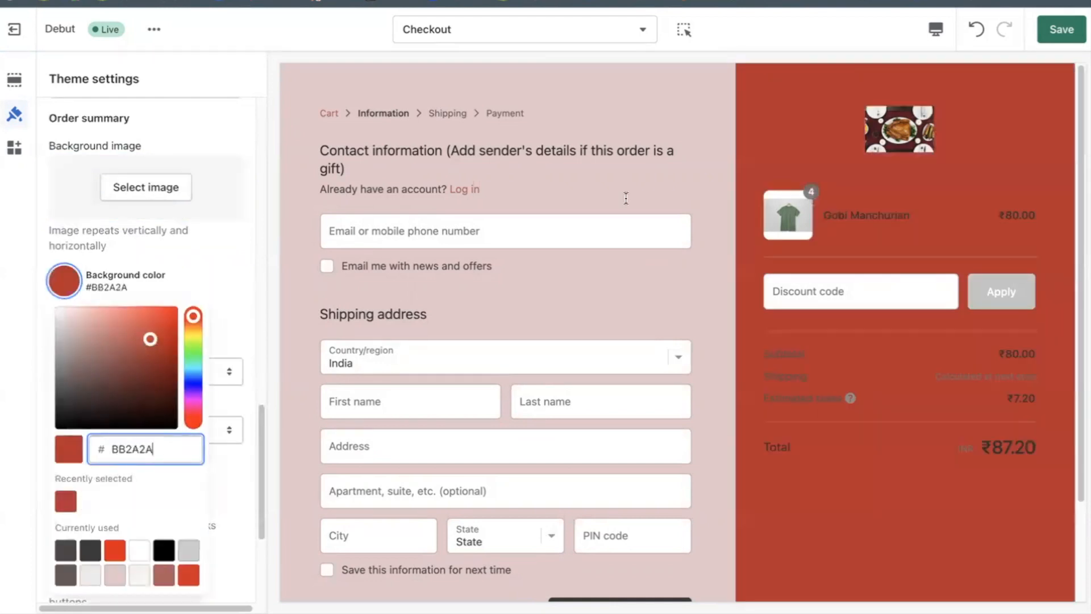
pyautogui.click(98, 333)
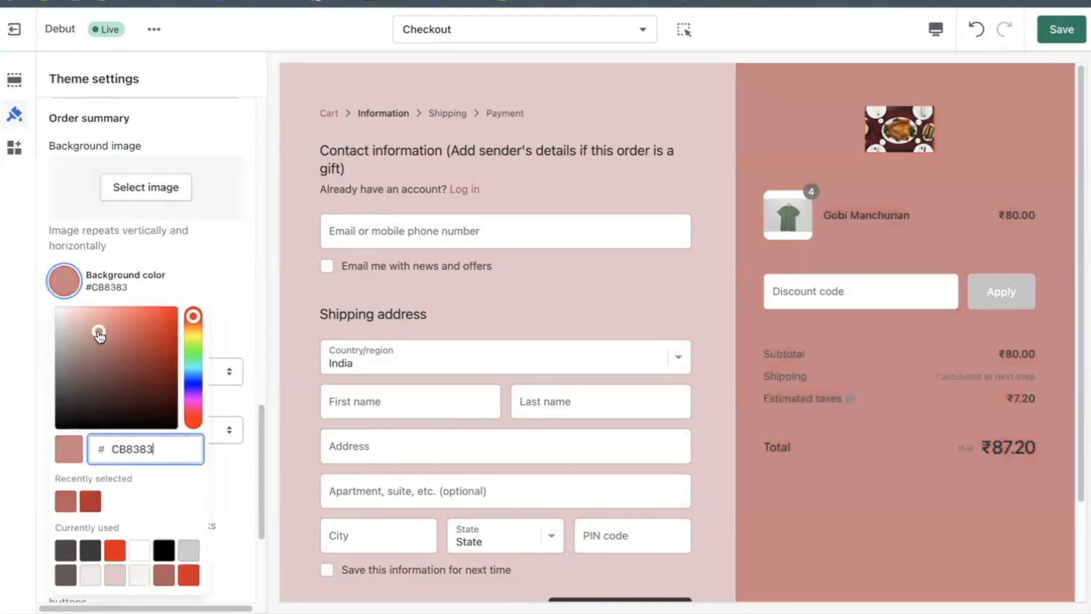
pyautogui.click(89, 335)
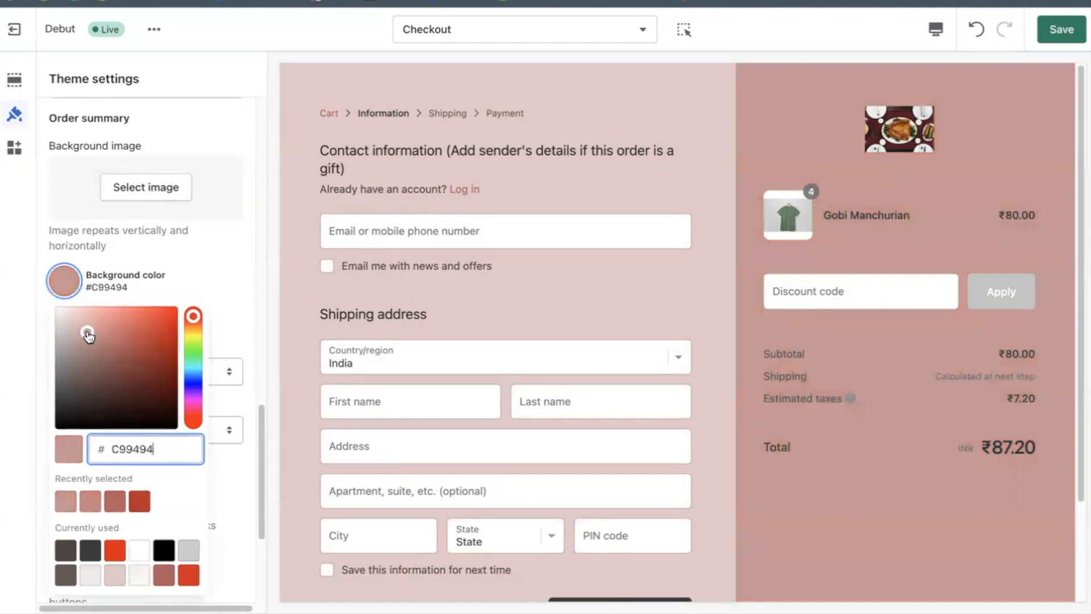
pyautogui.click(88, 335)
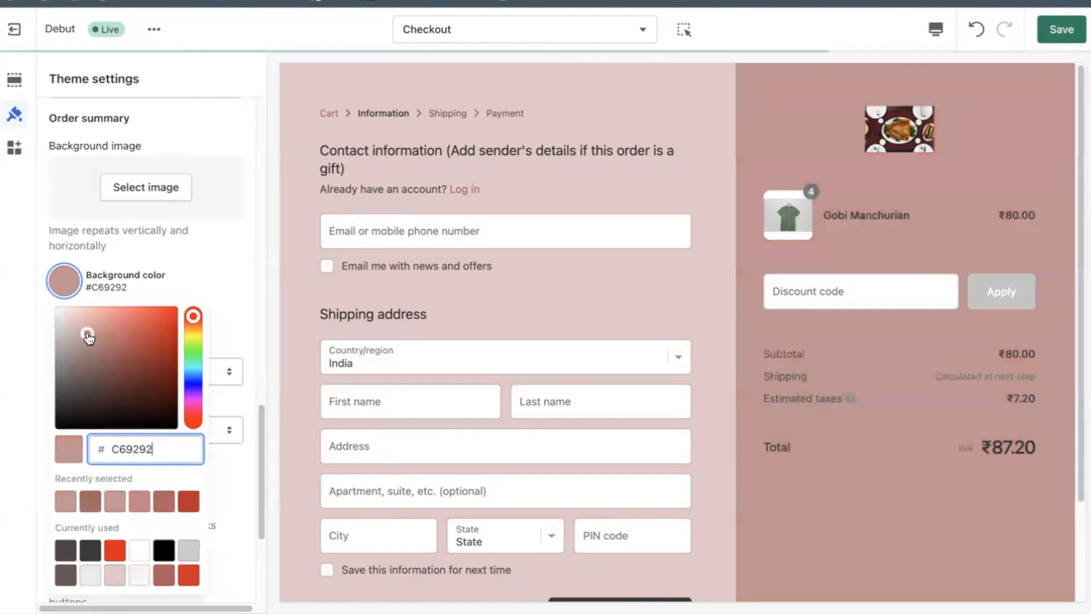
# Save the checkout theme changes
pyautogui.scroll(-3)
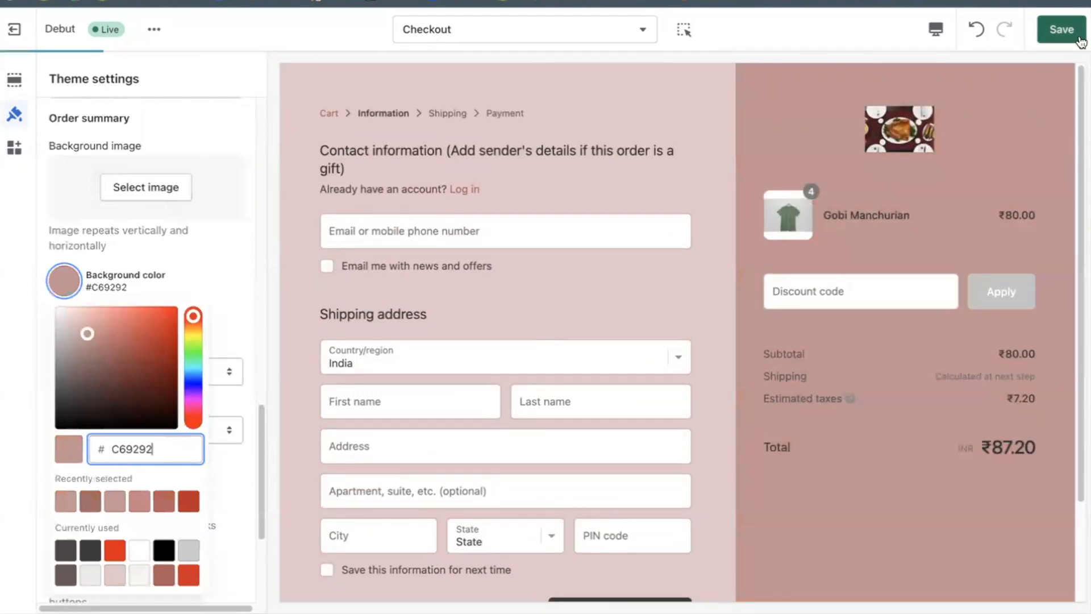
pyautogui.click(1060, 29)
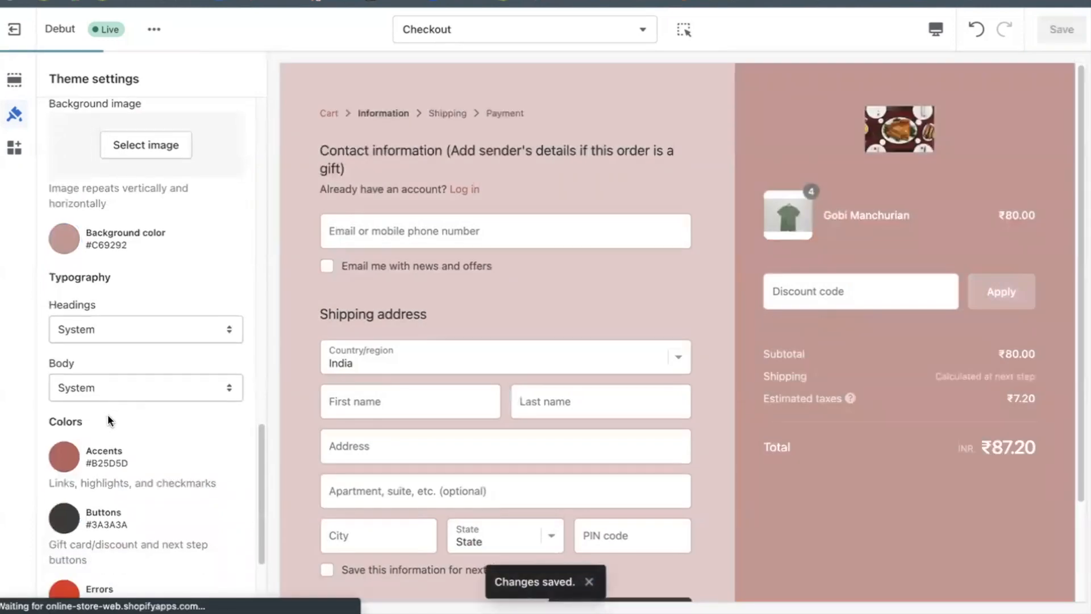
pyautogui.scroll(-3)
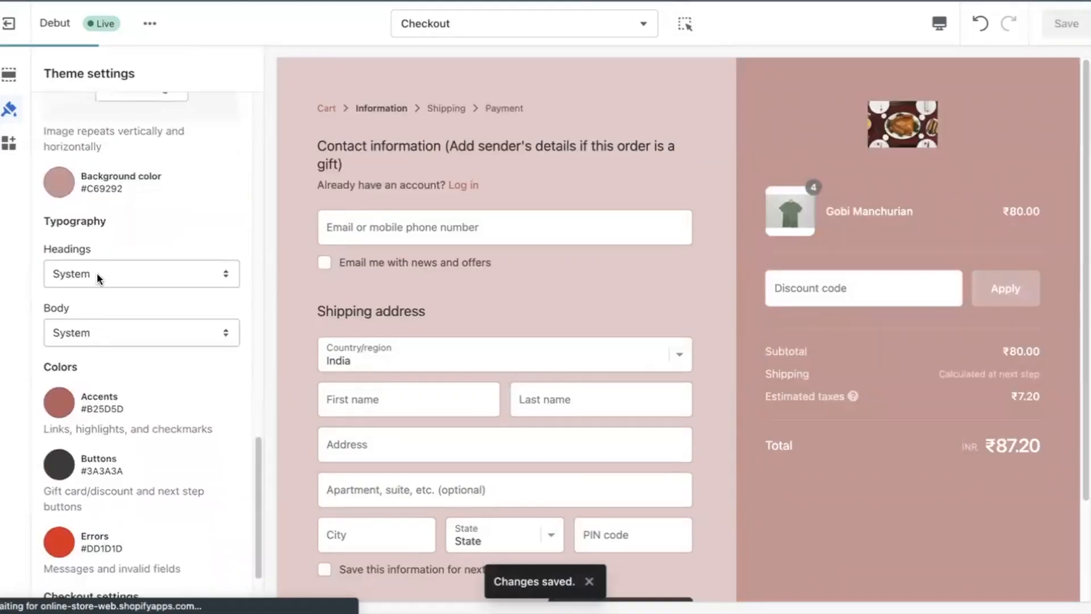
# Pick Open Sans for the Headings font and Oswald for the Body font
pyautogui.click(140, 273)
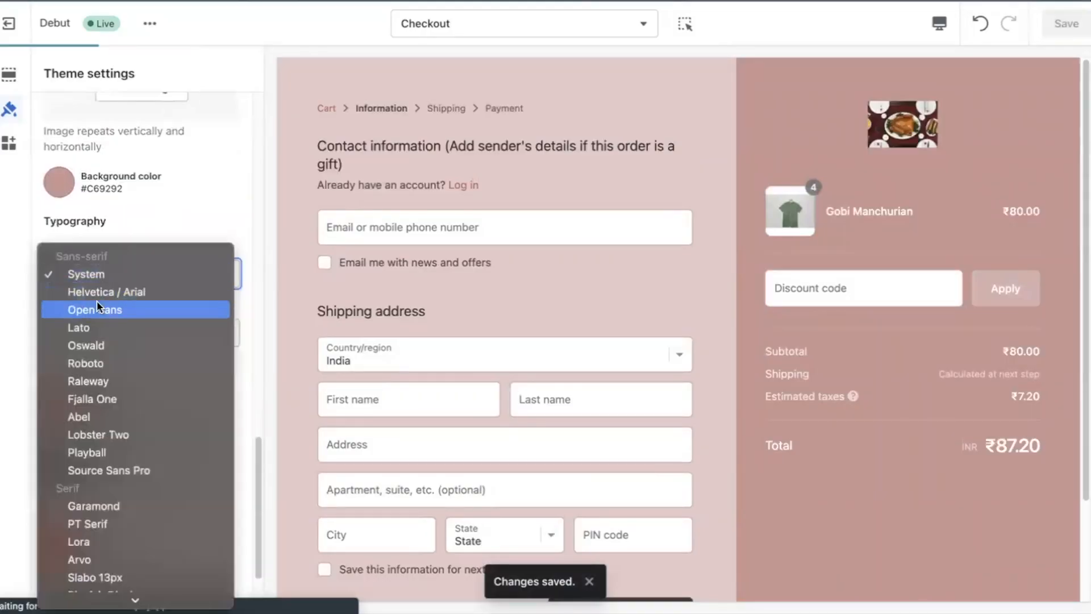
pyautogui.click(95, 309)
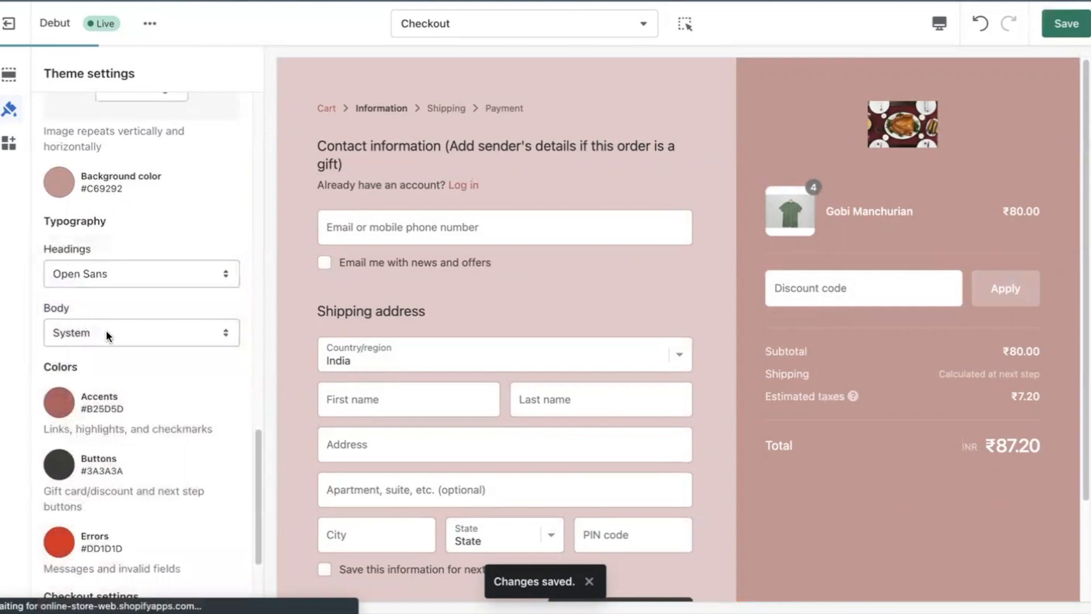
pyautogui.click(141, 332)
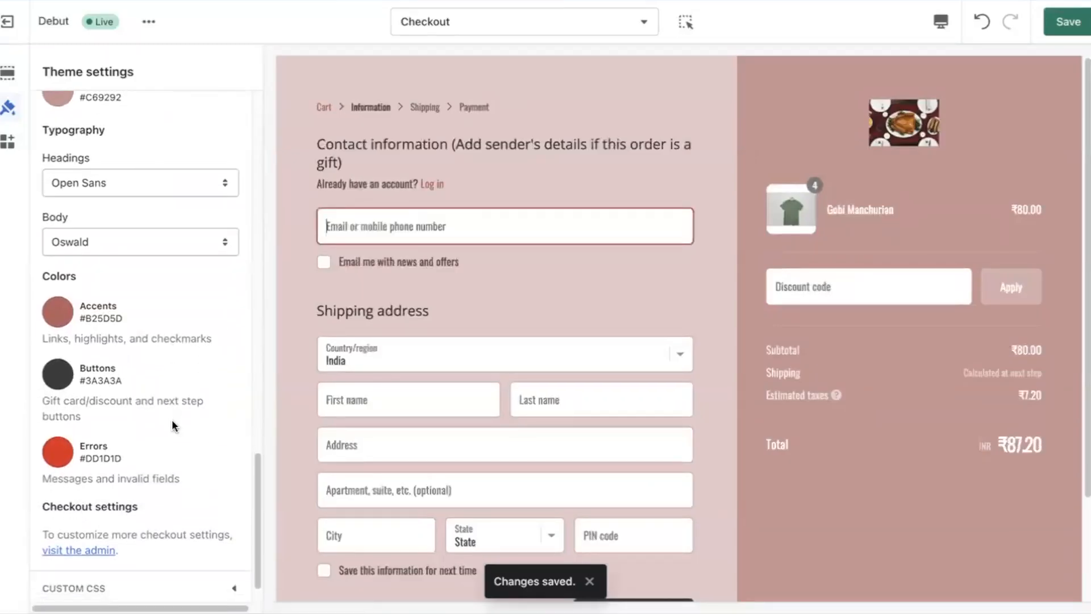
pyautogui.scroll(-3)
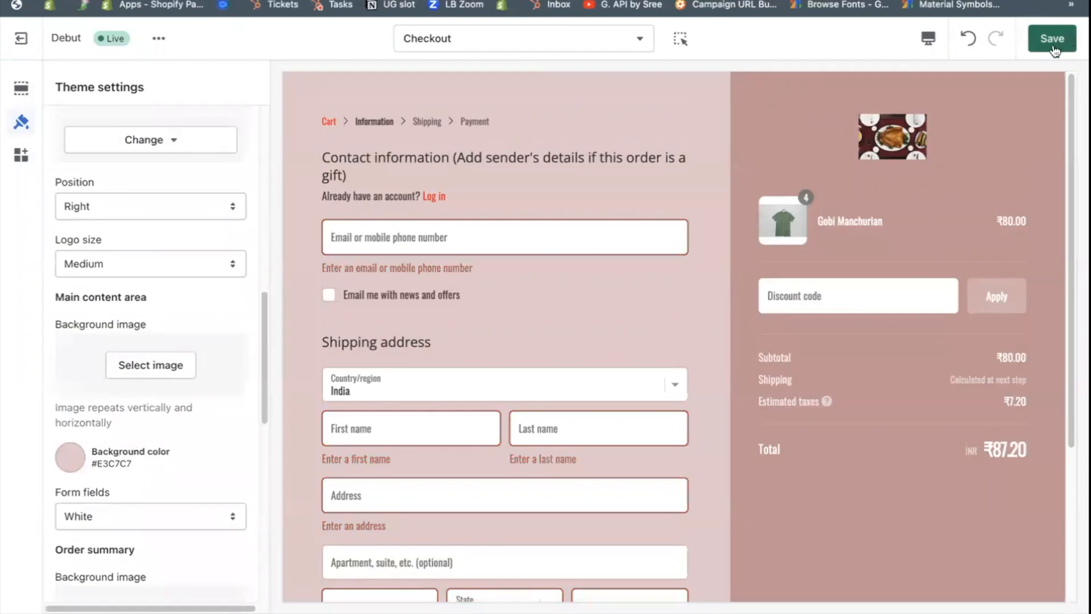
# Save the font changes and exit the editor to Store details
pyautogui.click(1051, 38)
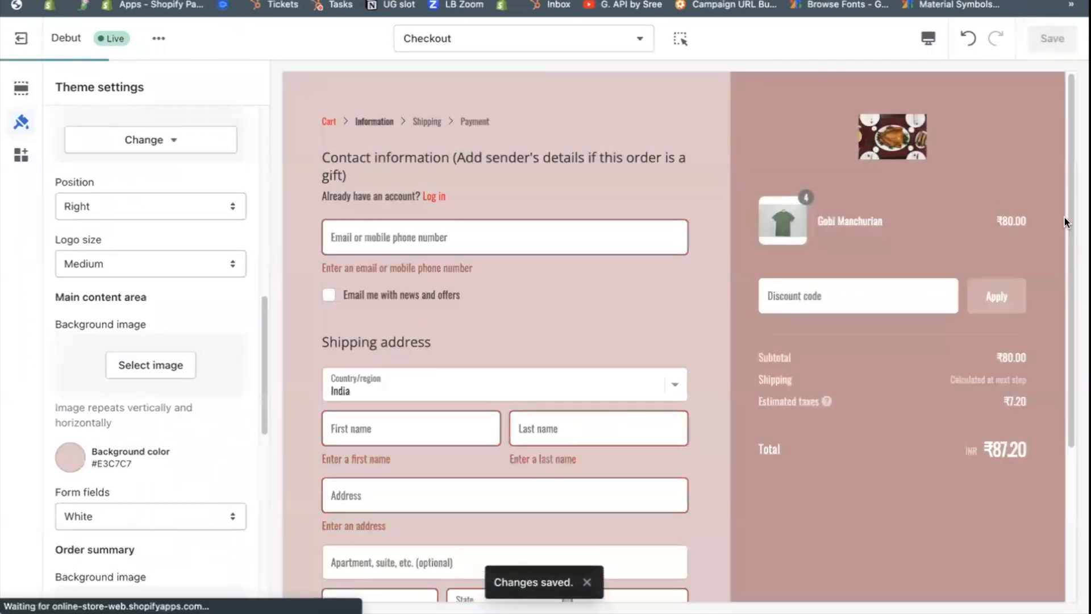
pyautogui.click(20, 38)
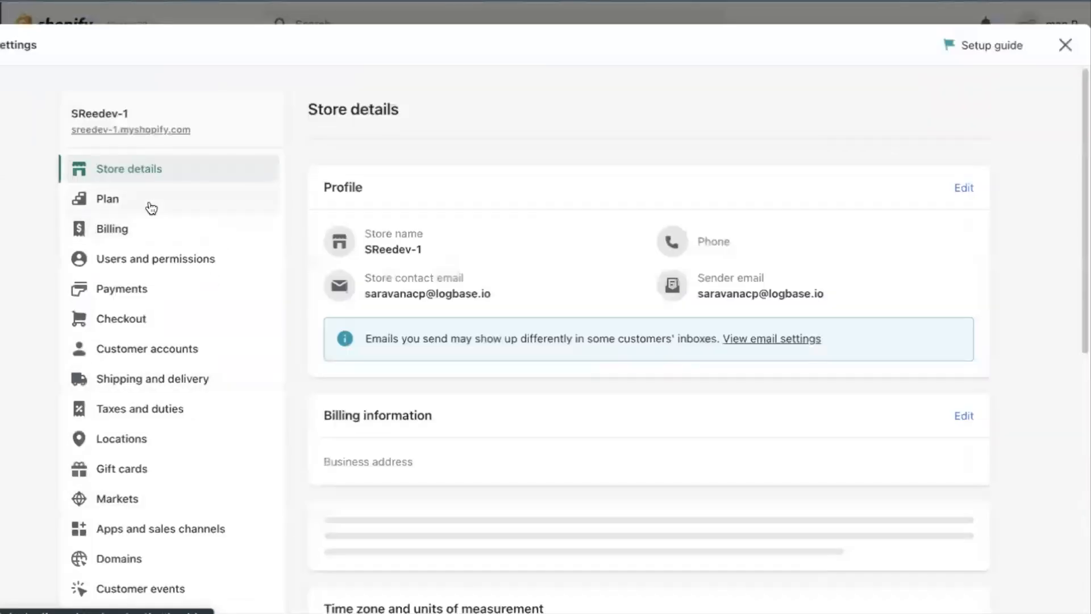
# In Checkout settings, make customers check out with email only
pyautogui.click(124, 318)
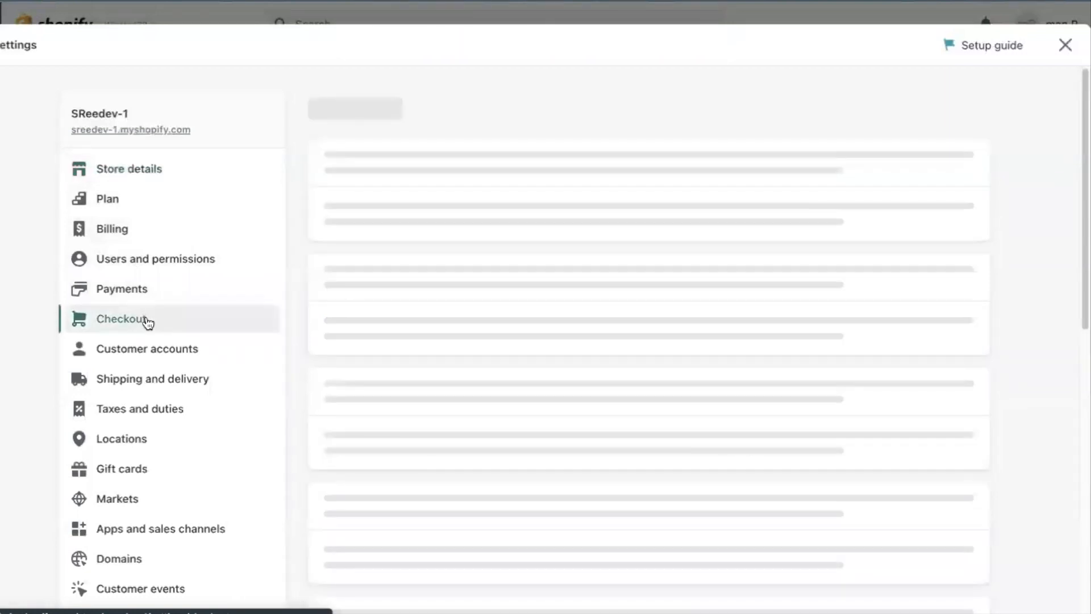
pyautogui.click(124, 318)
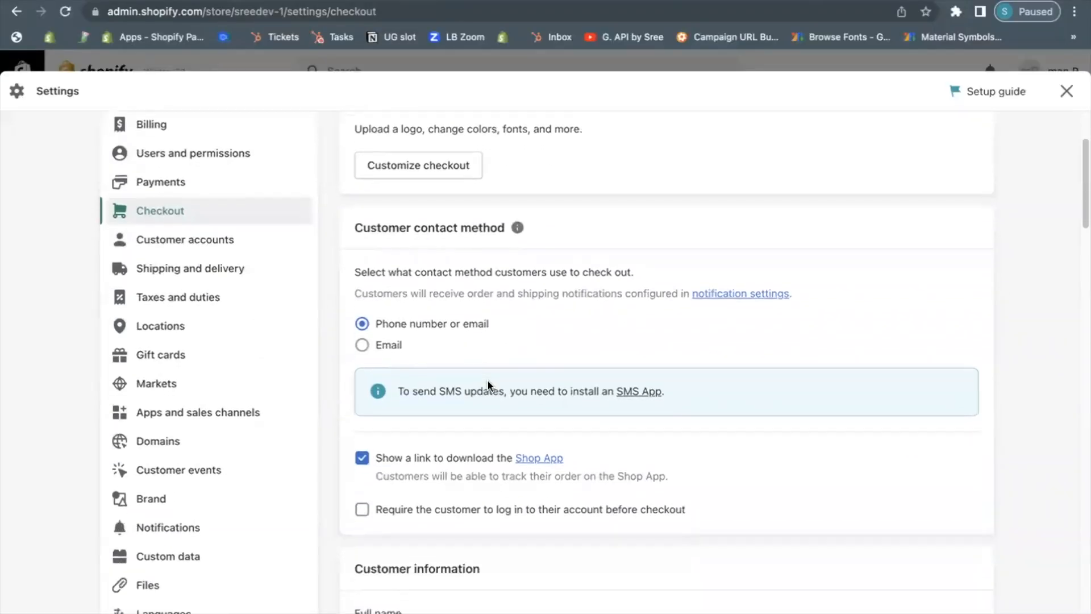
pyautogui.scroll(-3)
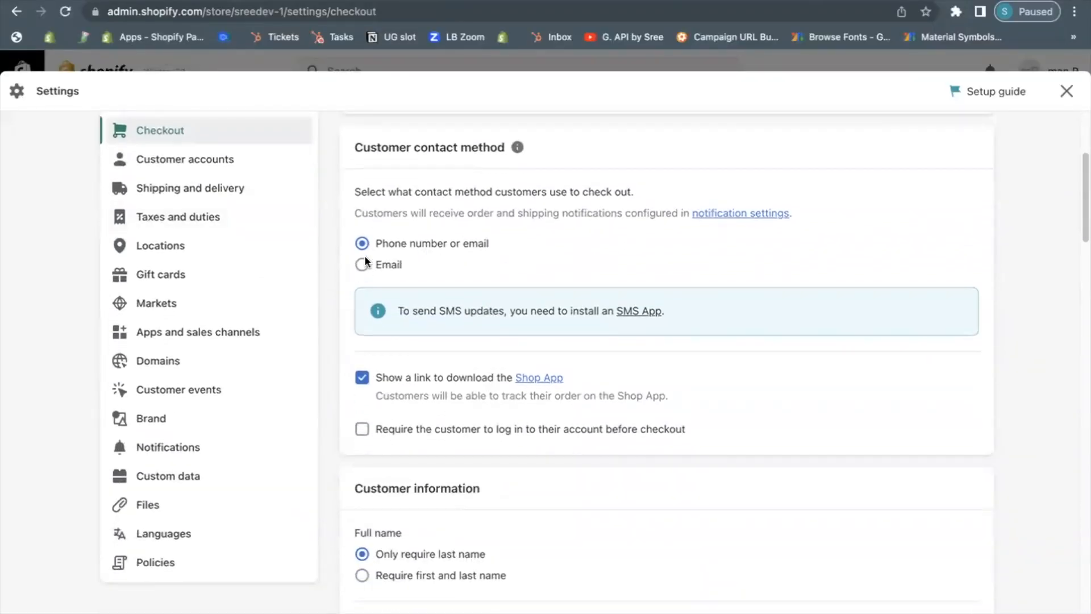
pyautogui.click(361, 264)
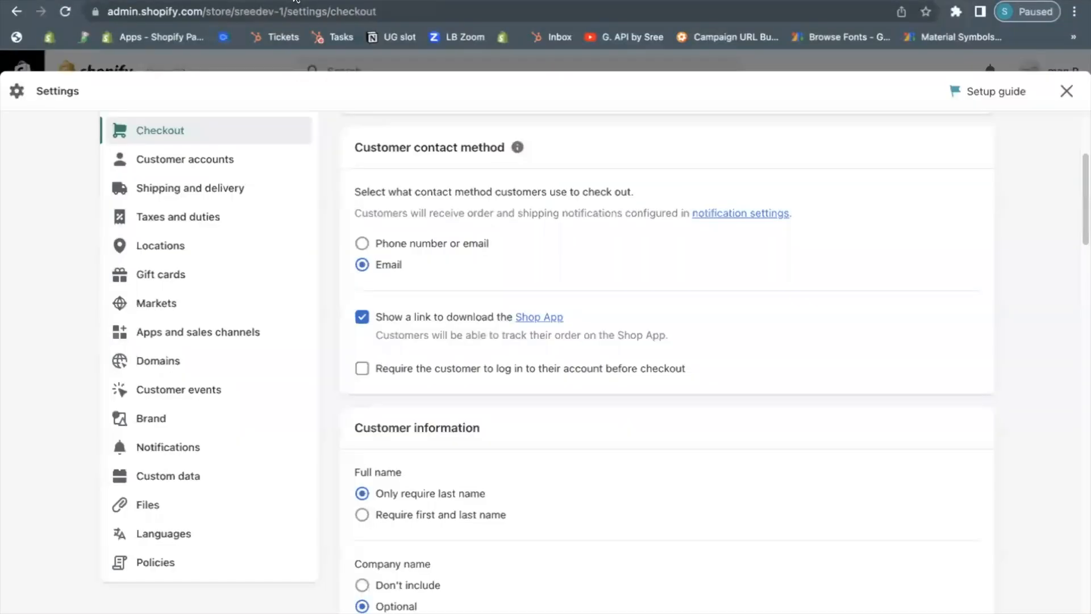
pyautogui.scroll(-3)
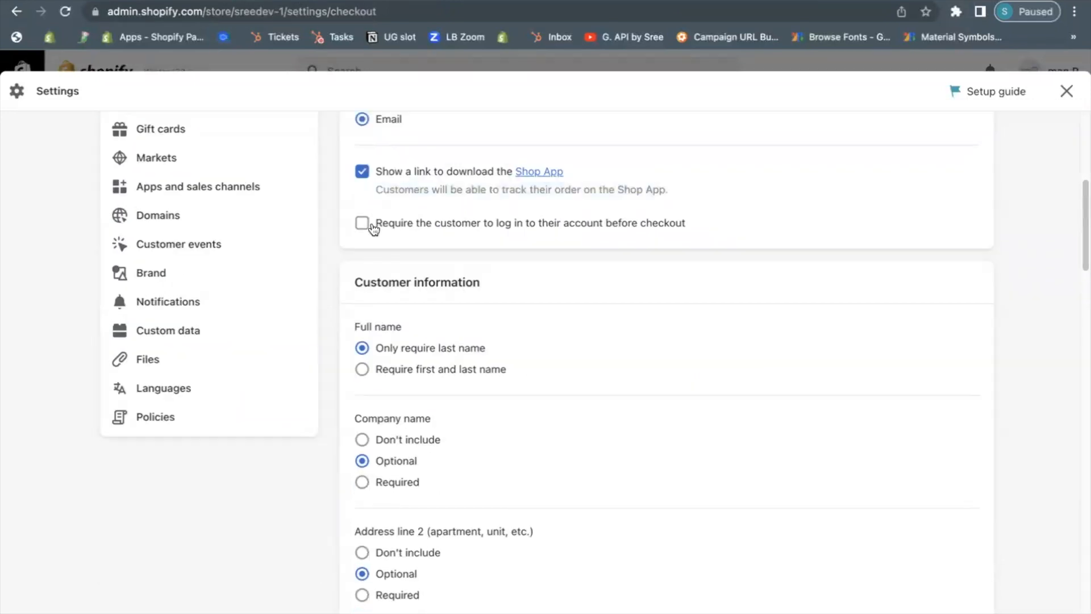
pyautogui.click(362, 223)
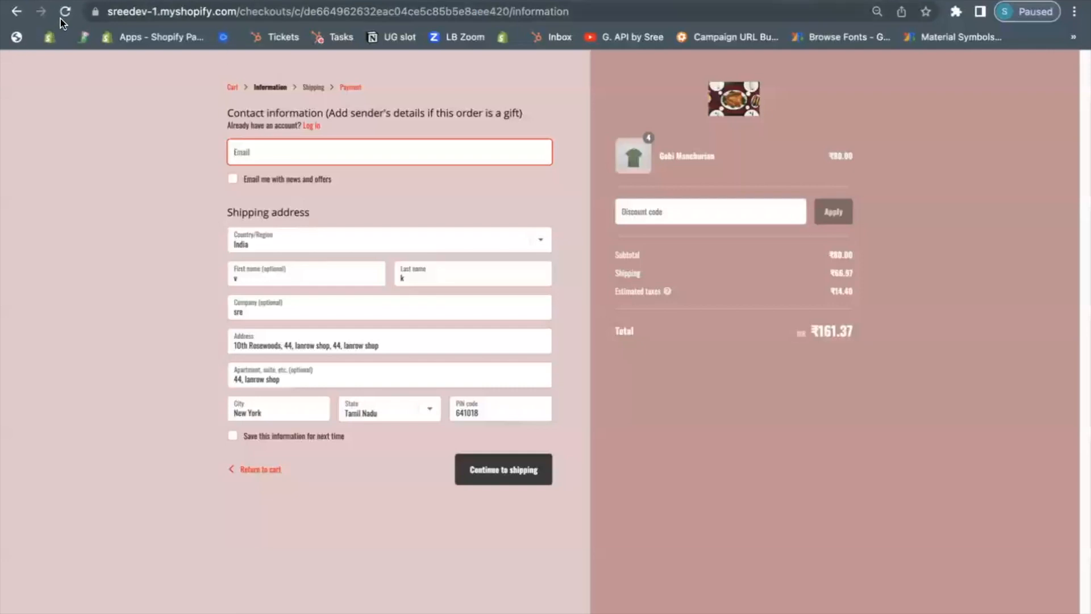
# Reload the checkout preview to review changes, then go back to admin checkout settings
pyautogui.click(310, 126)
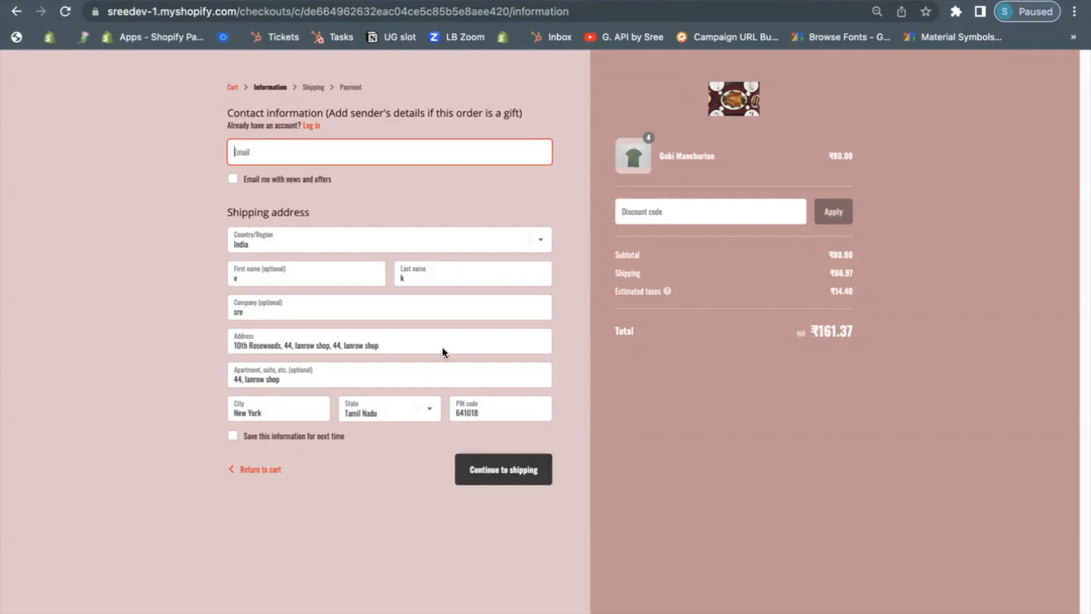
pyautogui.moveTo(211, 53)
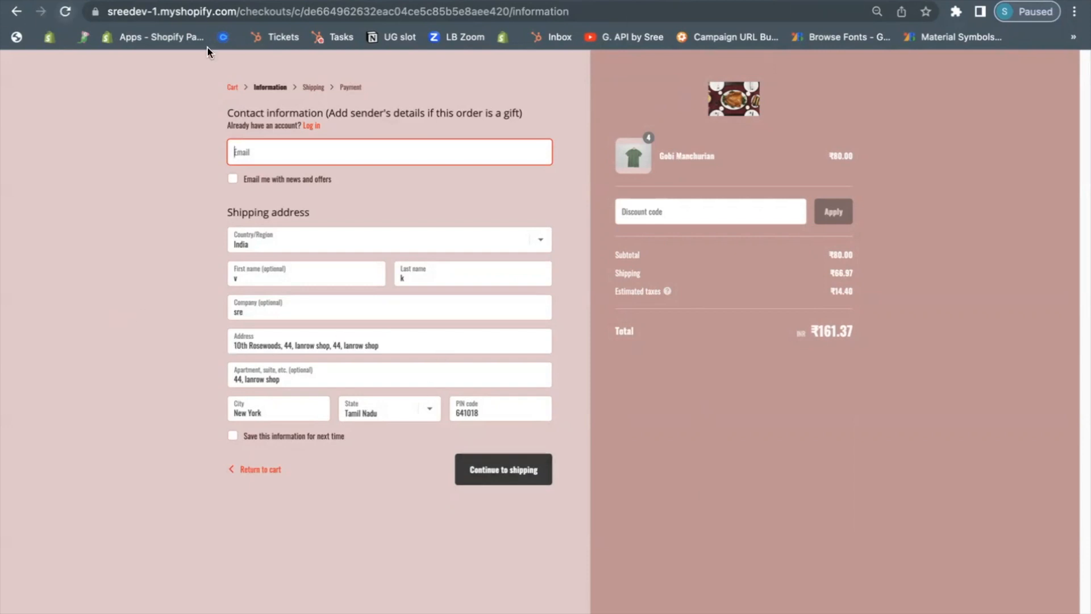
pyautogui.click(471, 273)
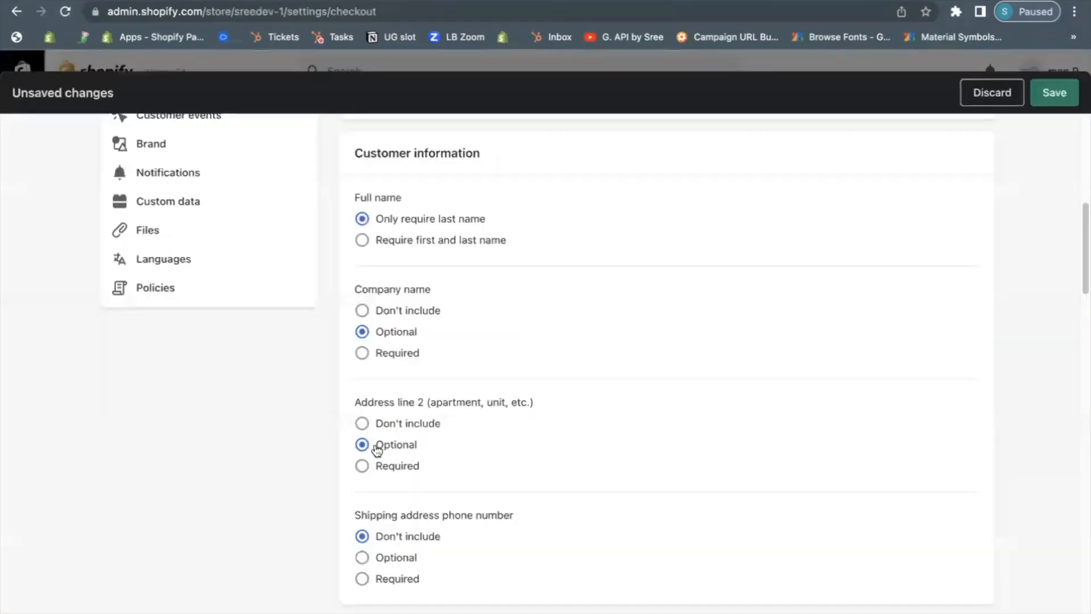
# Set Company name, Address line 2 and shipping phone number to Required, and save
pyautogui.click(362, 310)
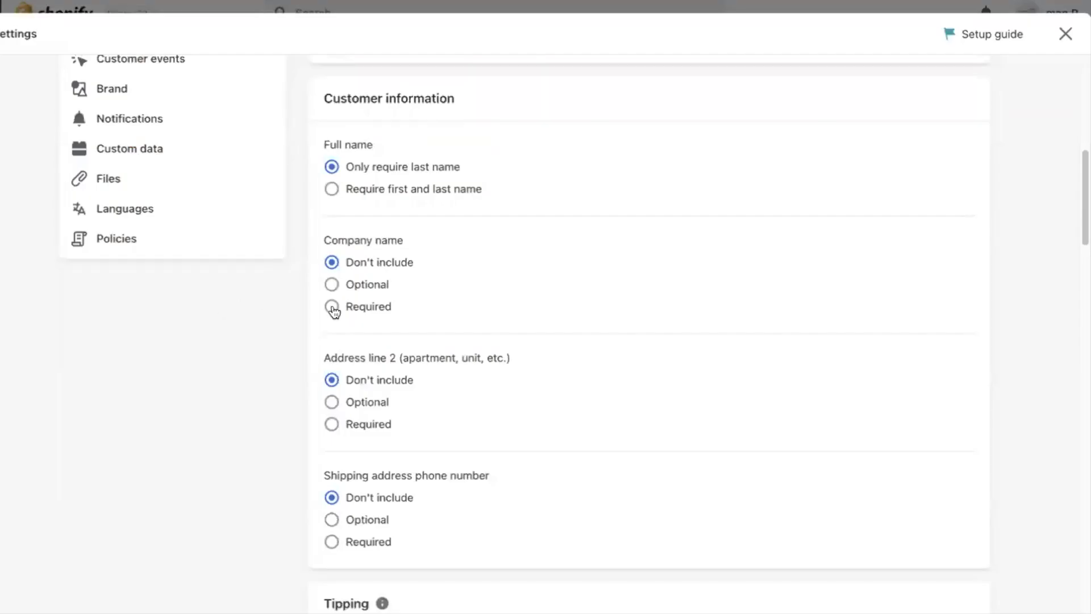
pyautogui.click(331, 306)
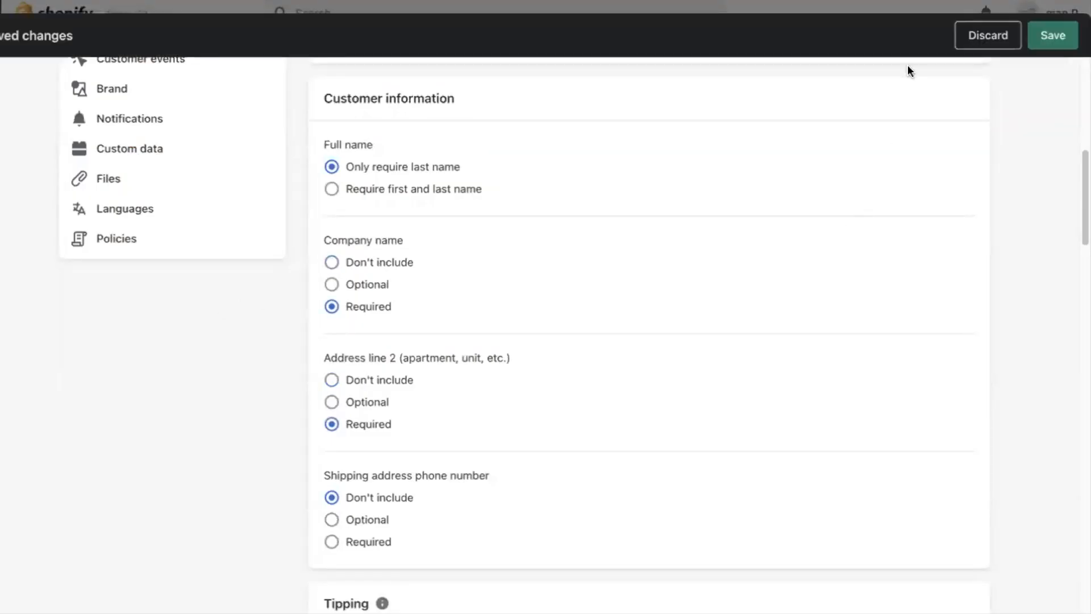
pyautogui.click(1051, 35)
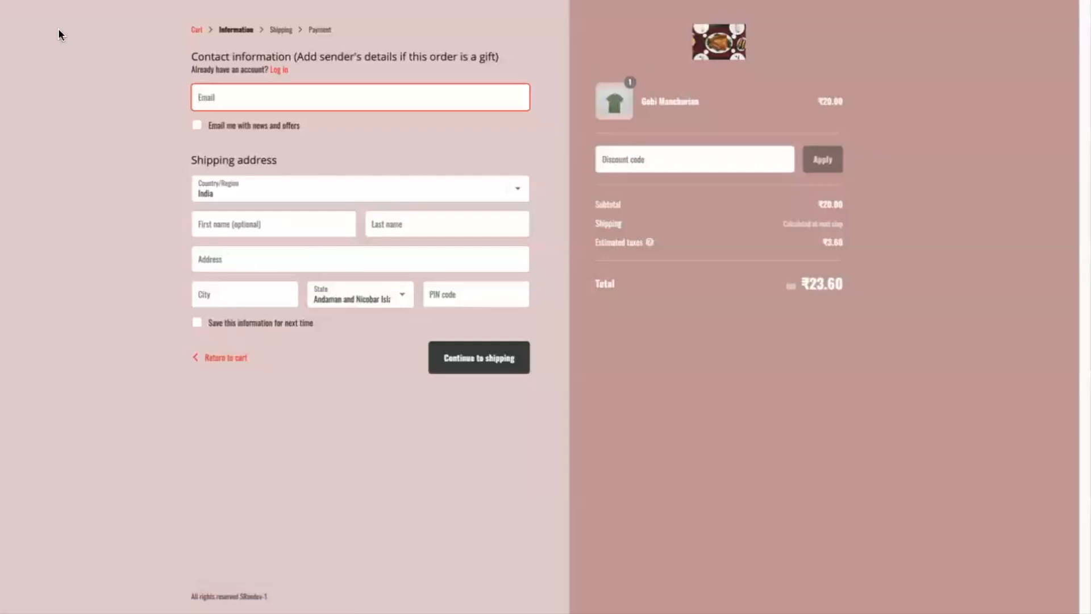
pyautogui.moveTo(266, 256)
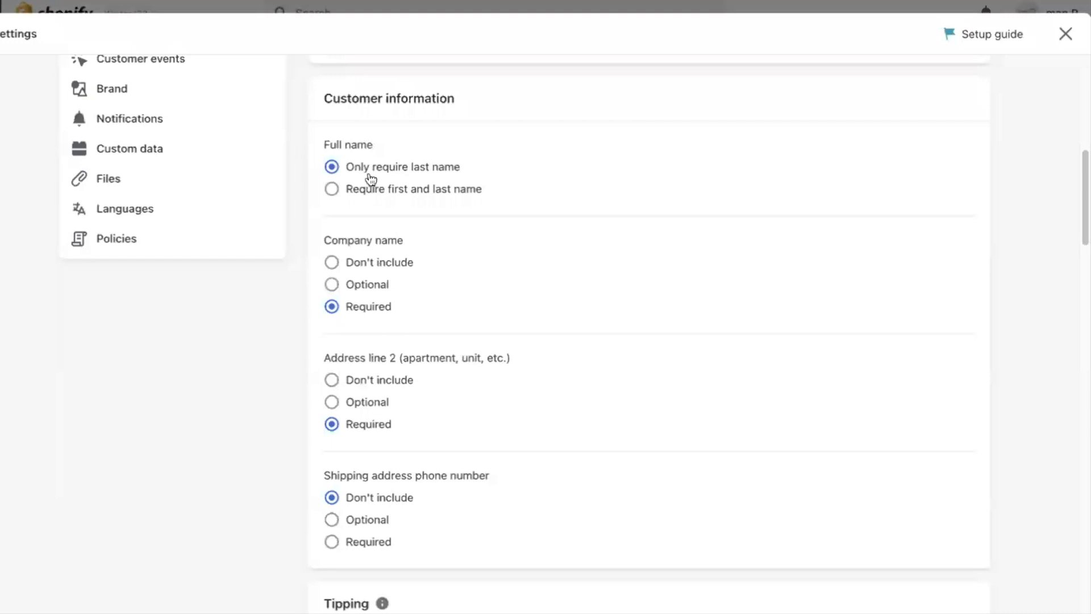
pyautogui.moveTo(422, 369)
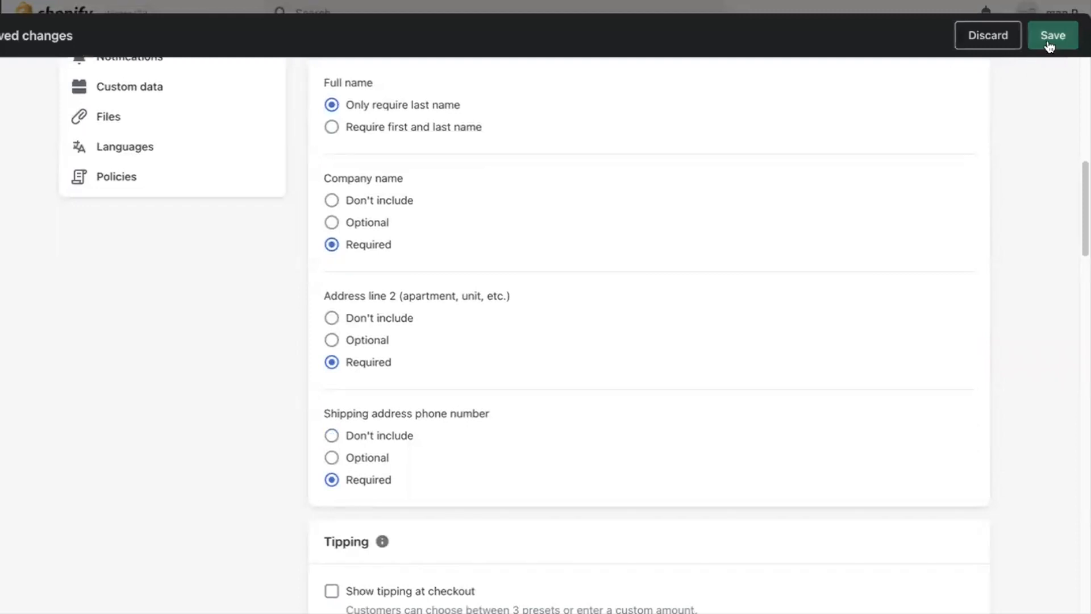
pyautogui.click(1052, 35)
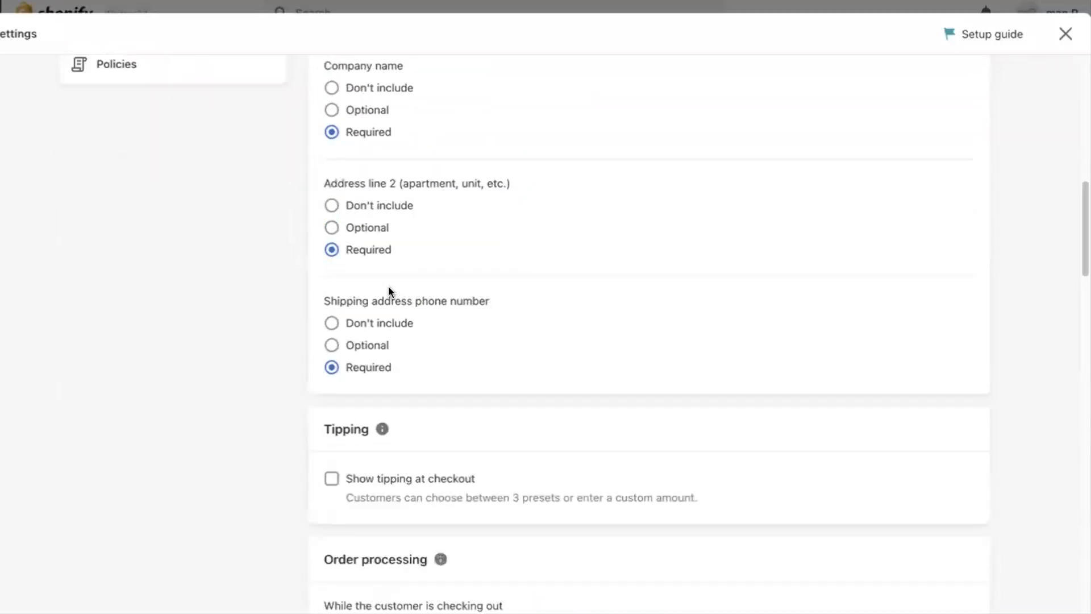
# Enable tipping at checkout with 10%, 15% and 20% presets and save
pyautogui.scroll(-3)
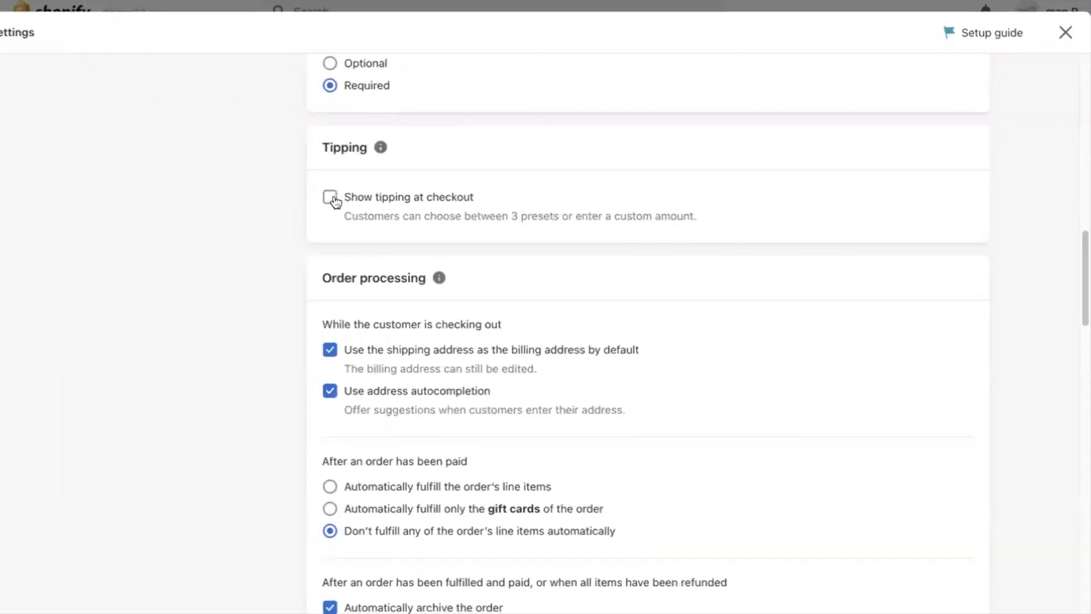
pyautogui.click(330, 197)
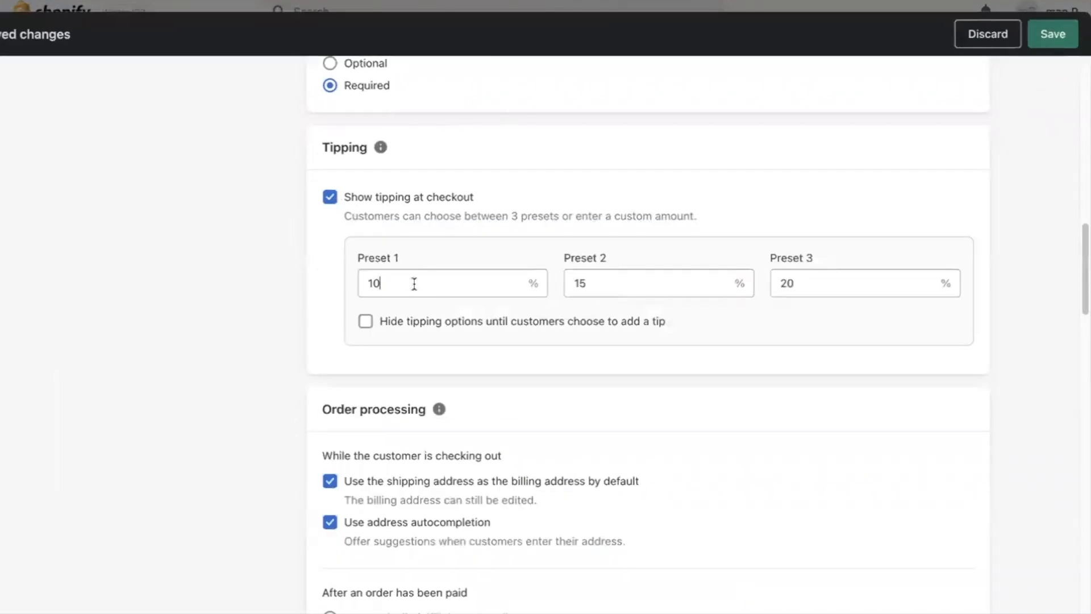
pyautogui.click(864, 282)
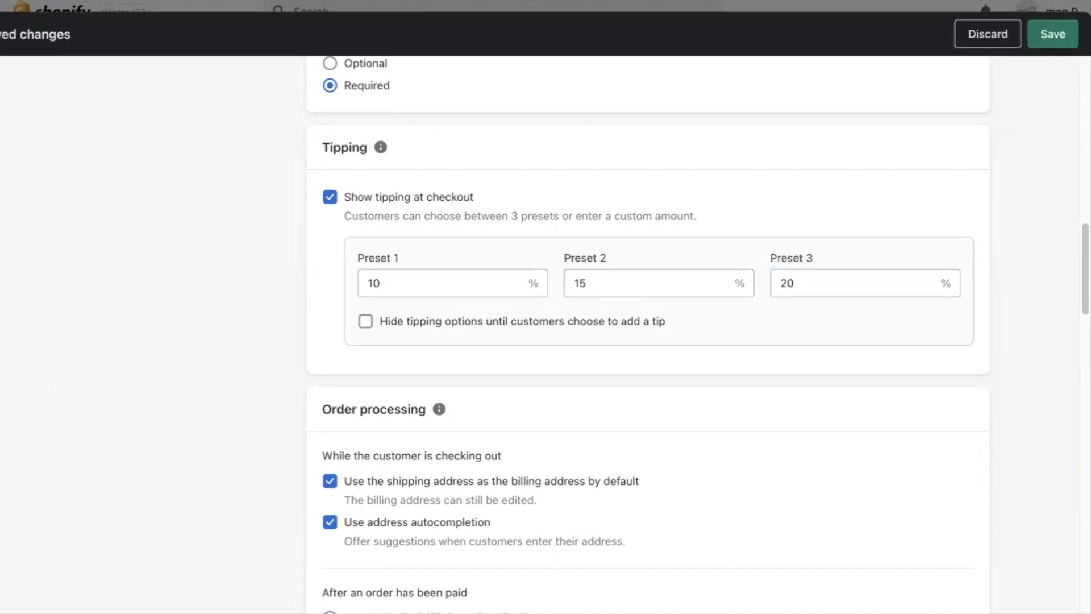
pyautogui.click(1051, 33)
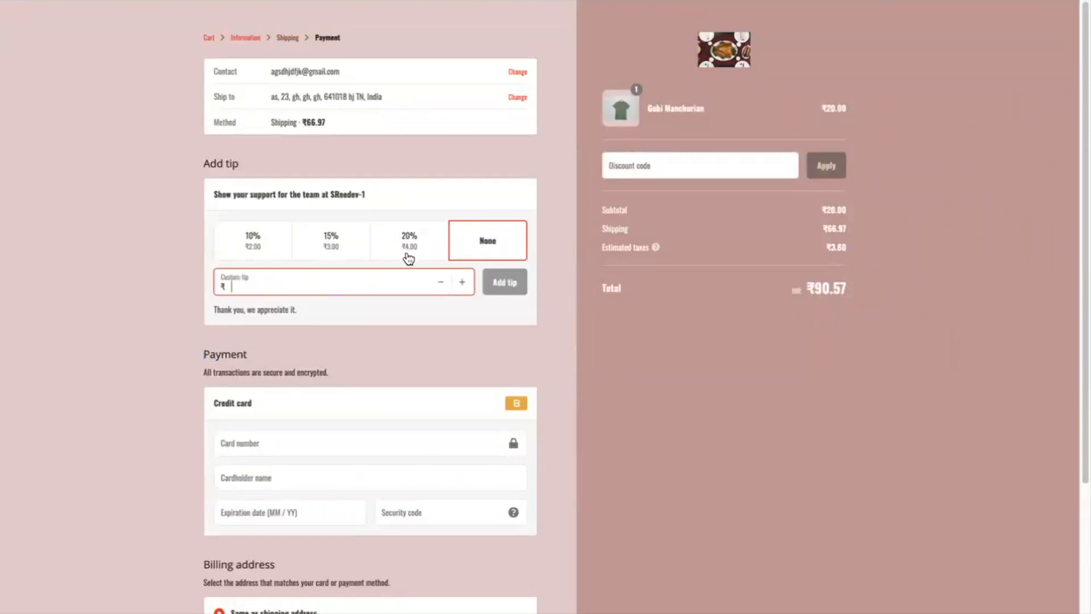
# Confirm the 10/15/20% tip choices appear on the checkout payment page
pyautogui.write('90')
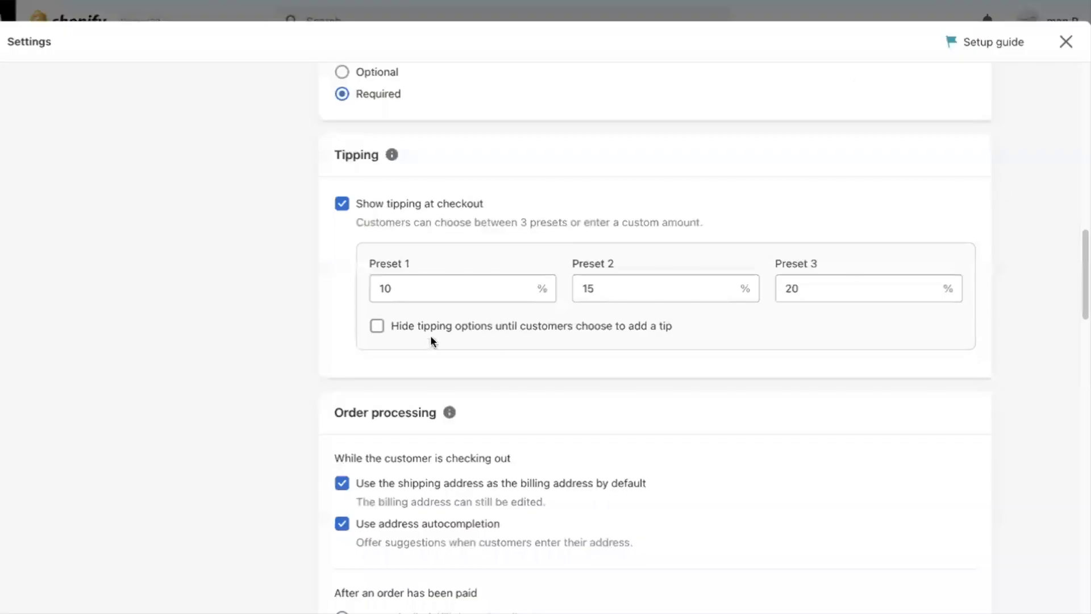
pyautogui.click(376, 325)
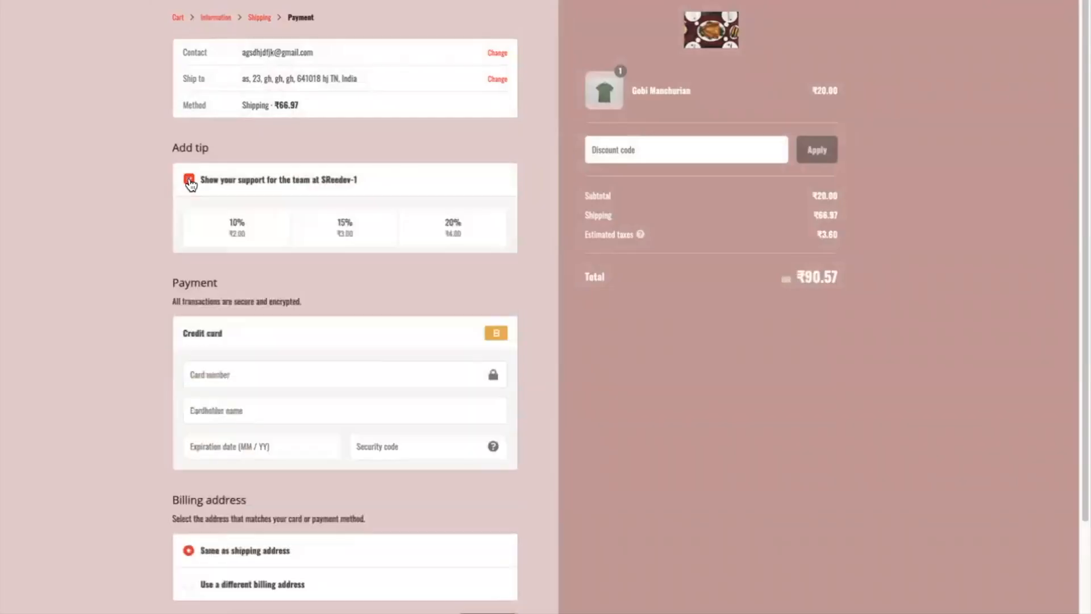
pyautogui.click(189, 179)
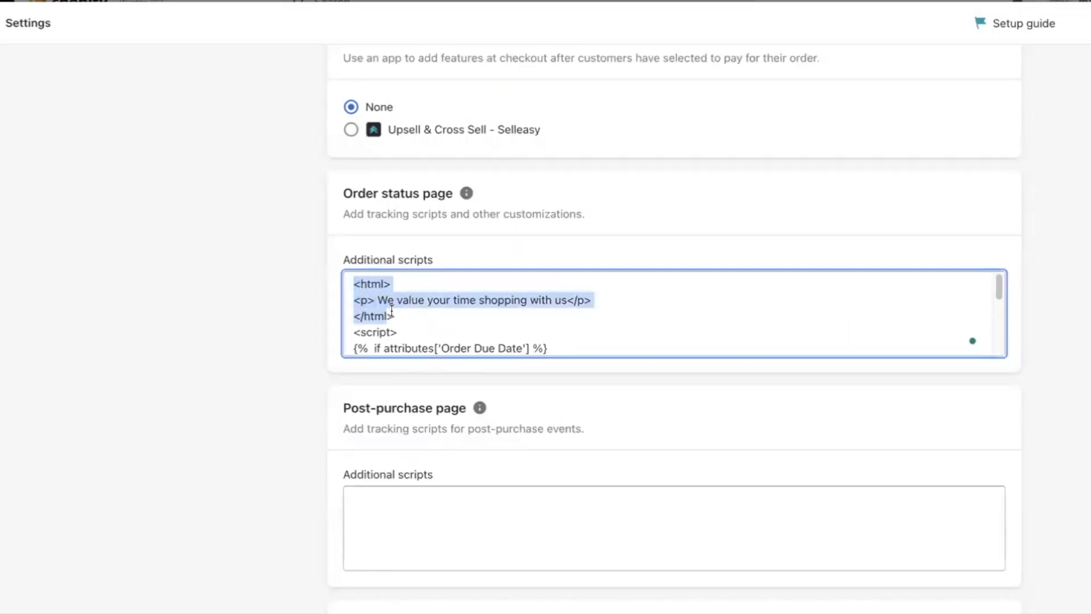
pyautogui.click(355, 284)
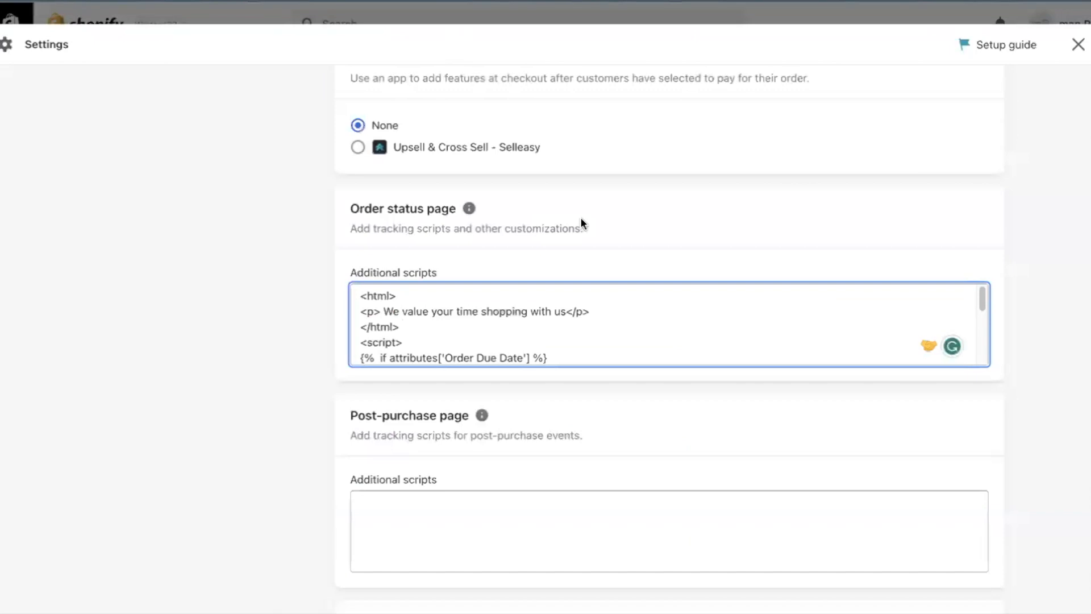
pyautogui.tripleClick(473, 310)
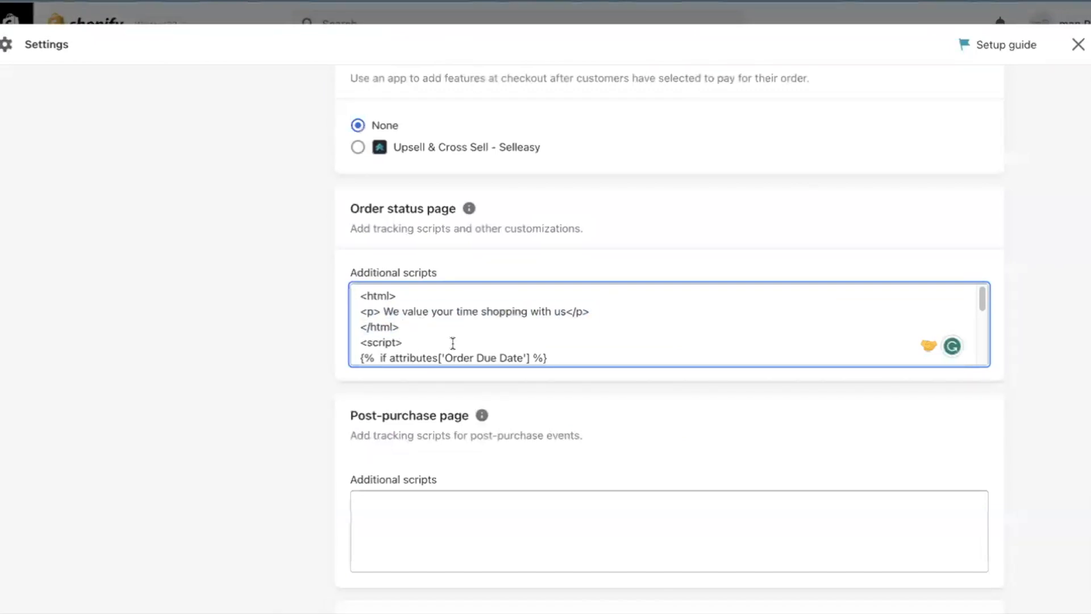
pyautogui.scroll(-3)
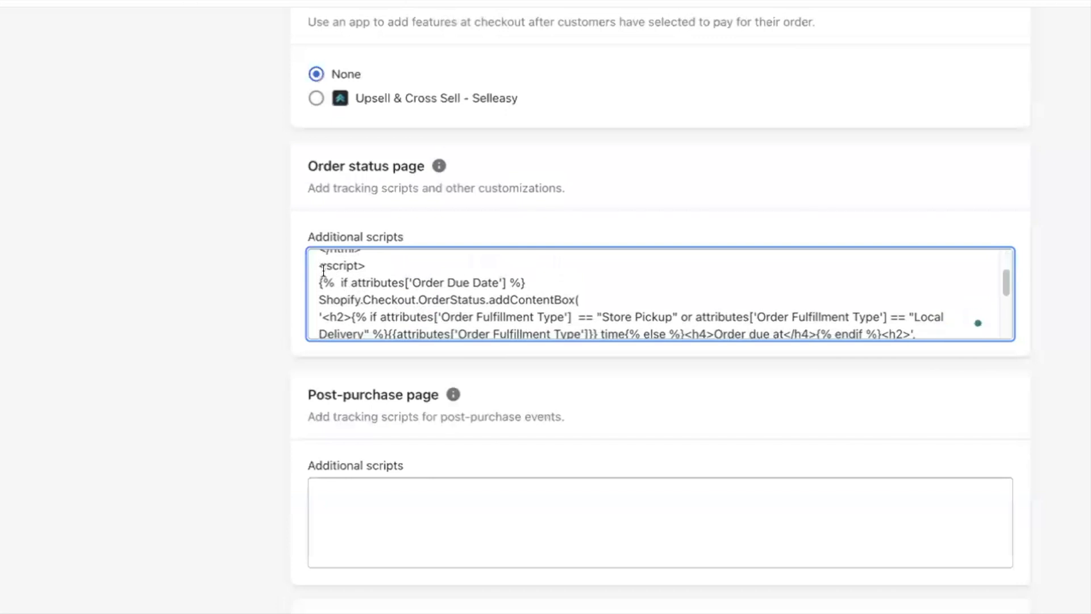
pyautogui.moveTo(320, 265); pyautogui.dragTo(455, 321)
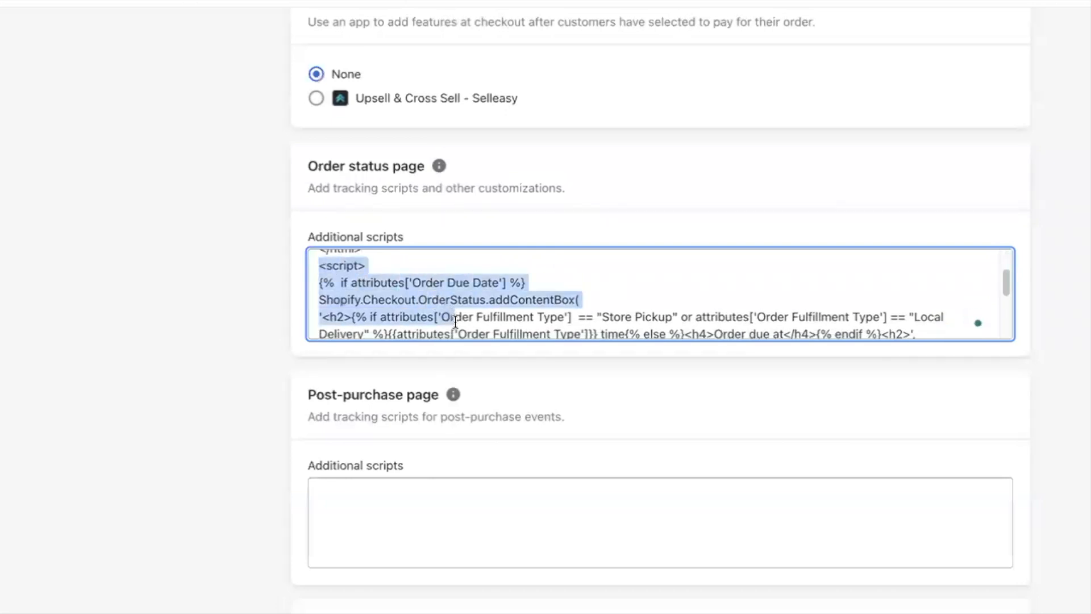
pyautogui.scroll(-3)
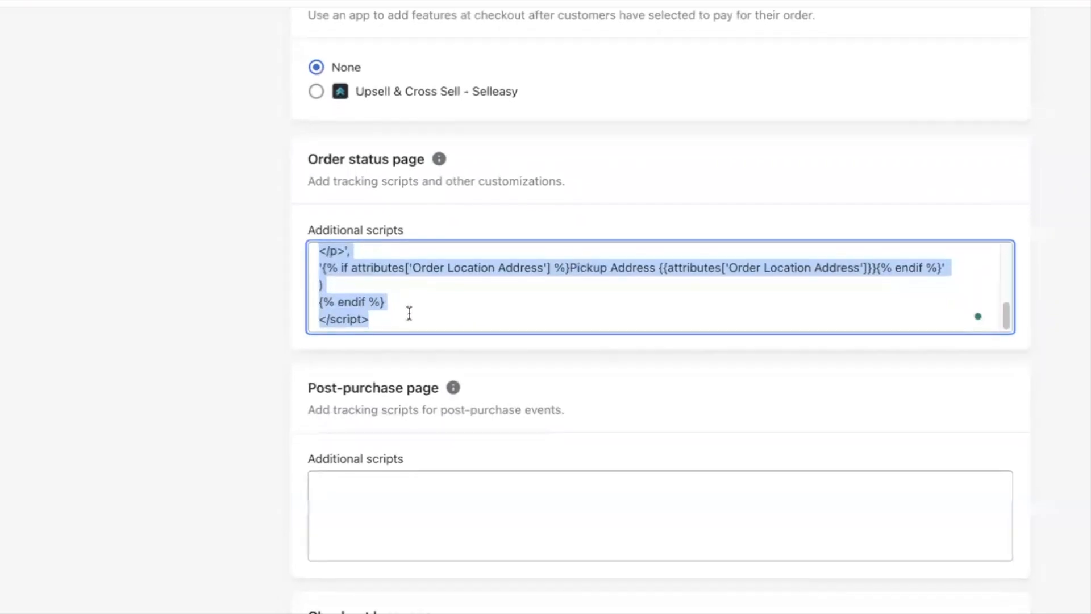
pyautogui.scroll(-3)
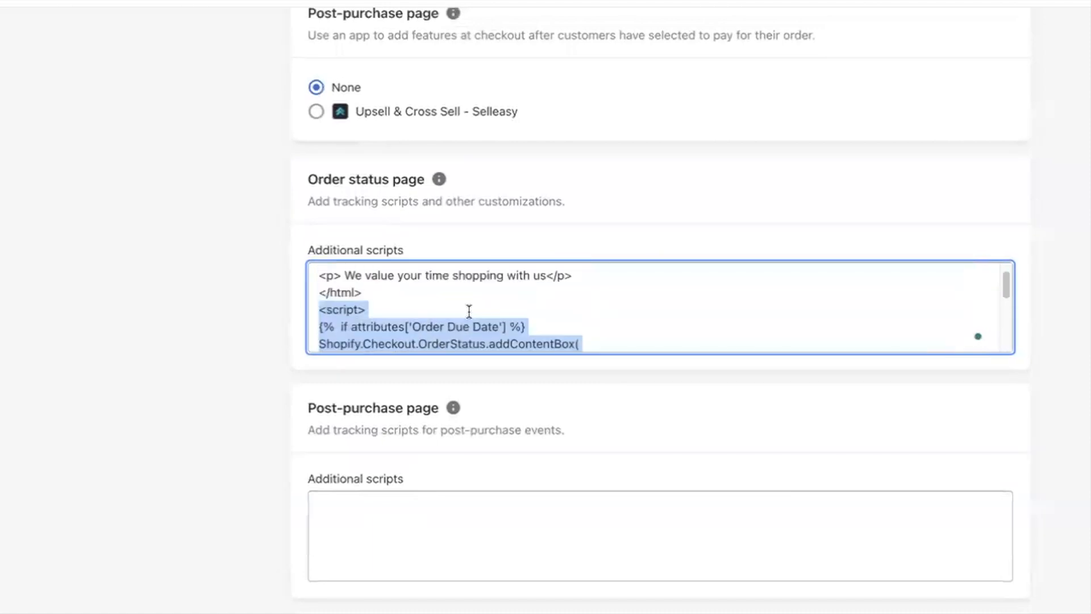
pyautogui.click(365, 313)
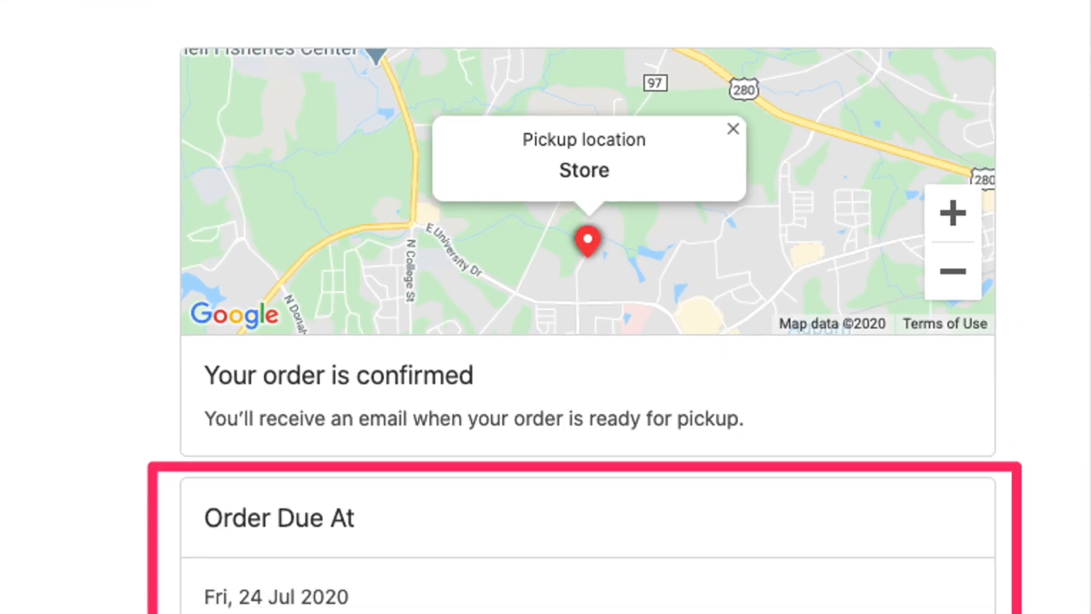
pyautogui.scroll(-3)
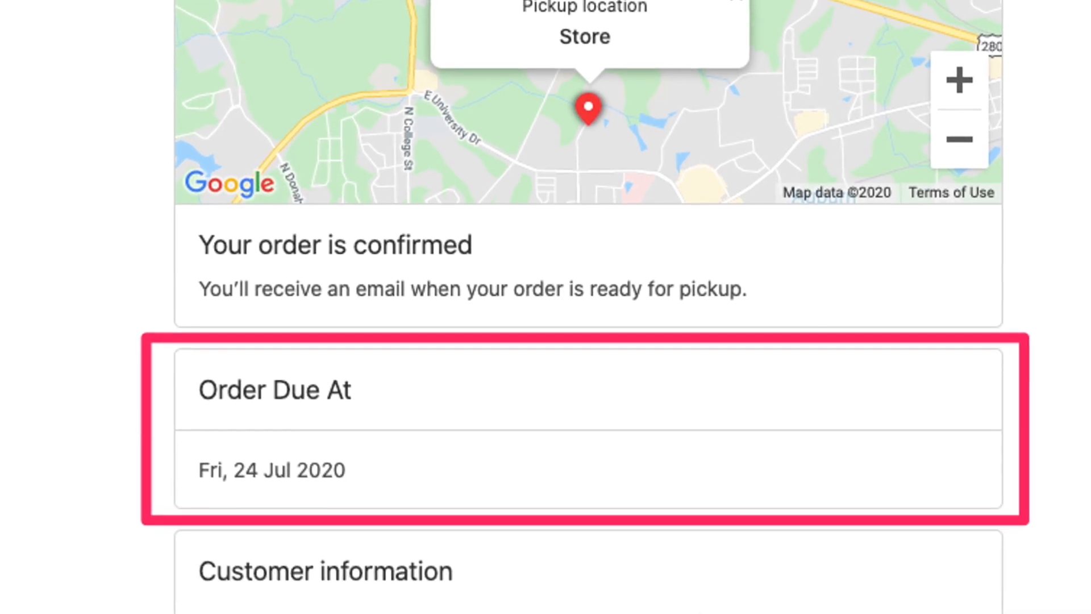
pyautogui.scroll(-3)
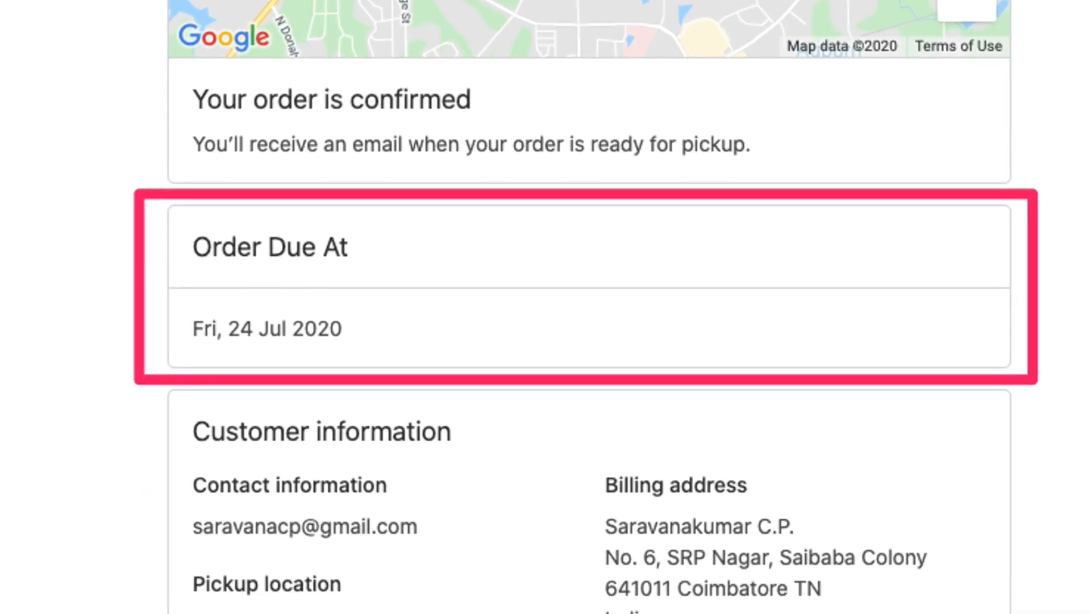
pyautogui.scroll(-3)
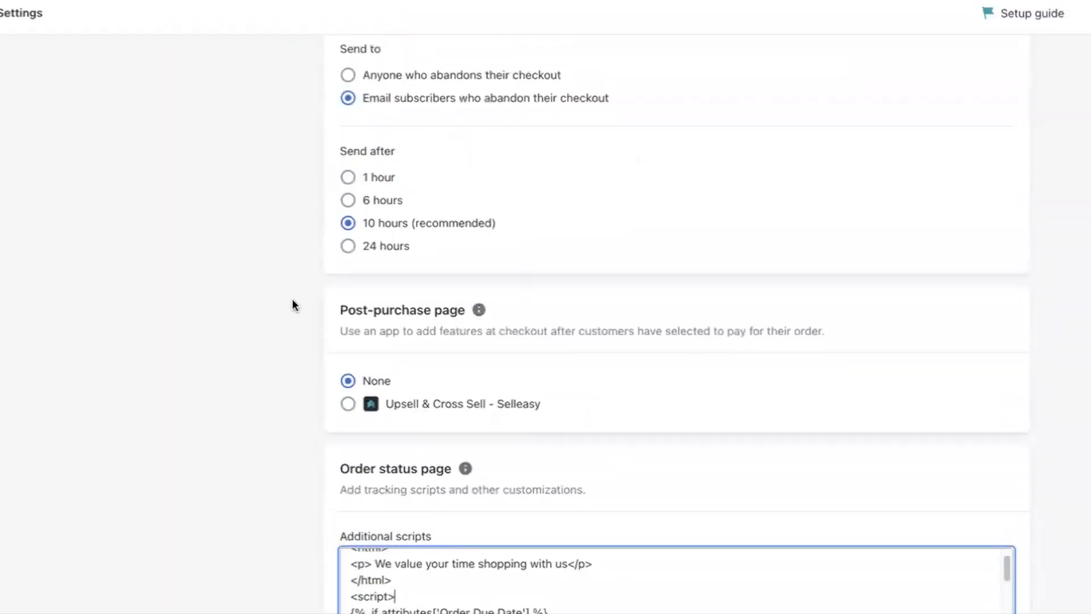
pyautogui.moveTo(467, 399)
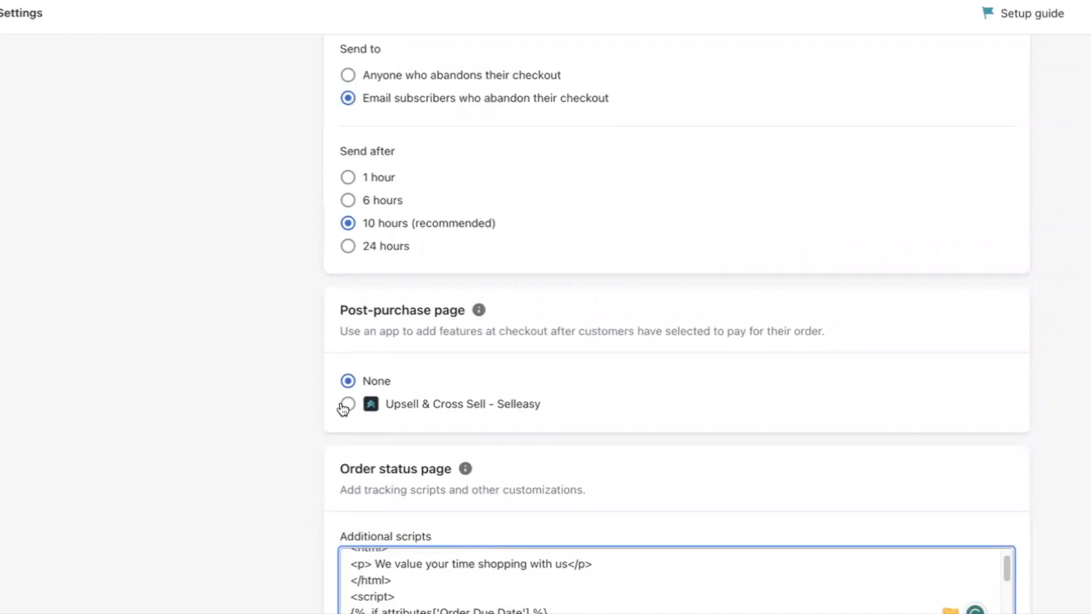
# Select Upsell & Cross Sell - Selleasy as the post-purchase page app
pyautogui.click(347, 403)
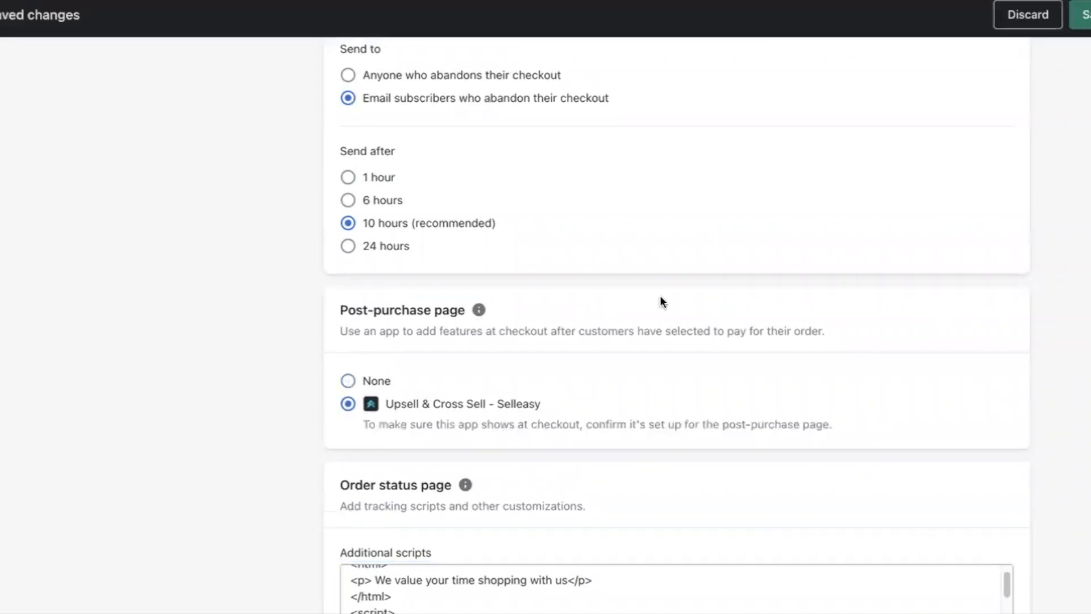
pyautogui.moveTo(560, 407)
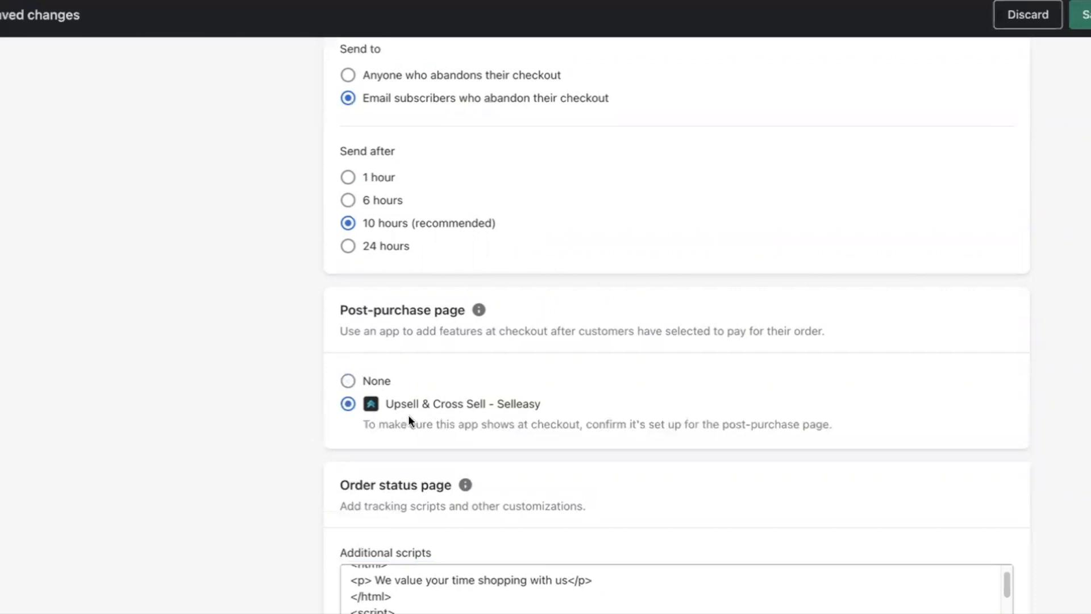
pyautogui.moveTo(935, 383)
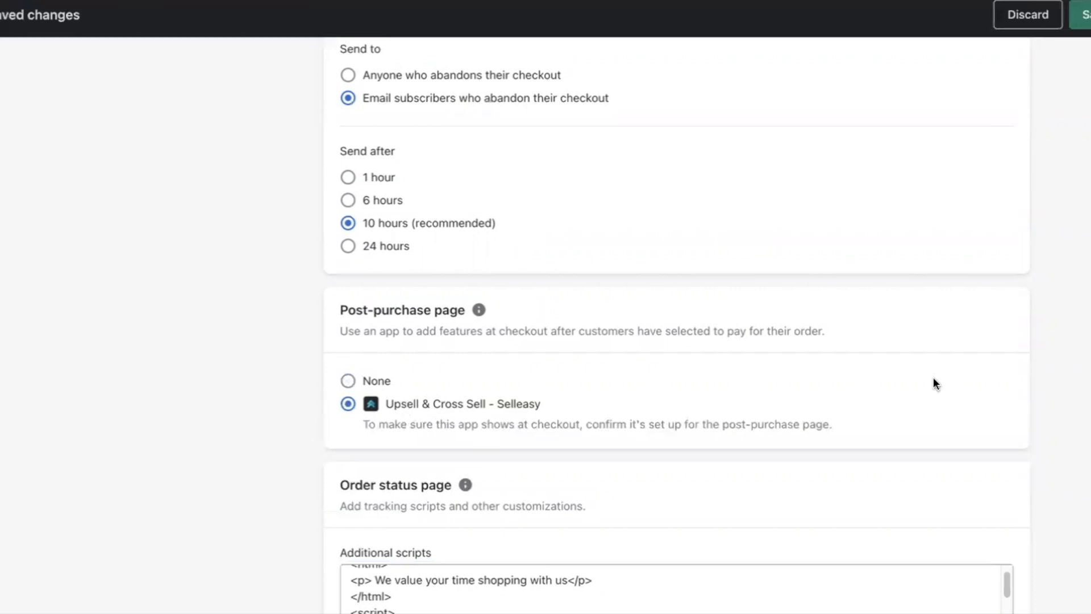
pyautogui.moveTo(1084, 40)
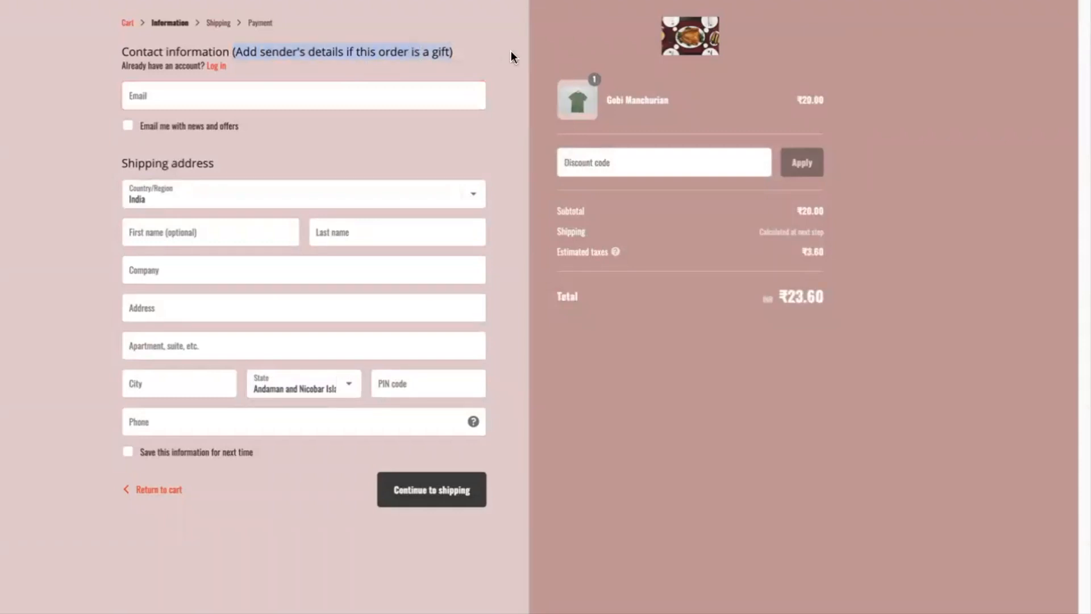
pyautogui.moveTo(468, 57)
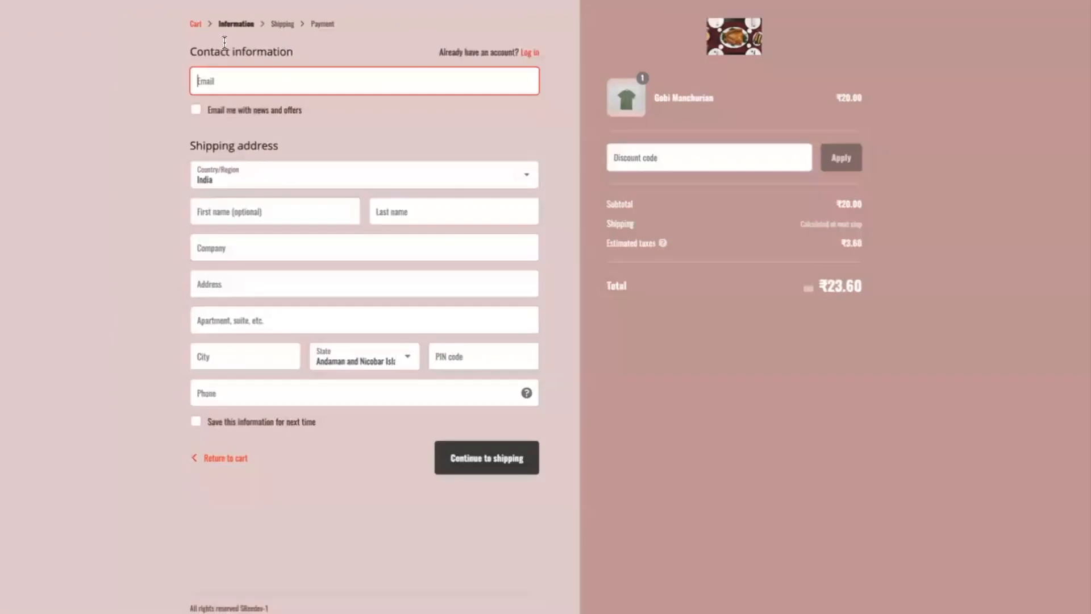
pyautogui.moveTo(190, 55)
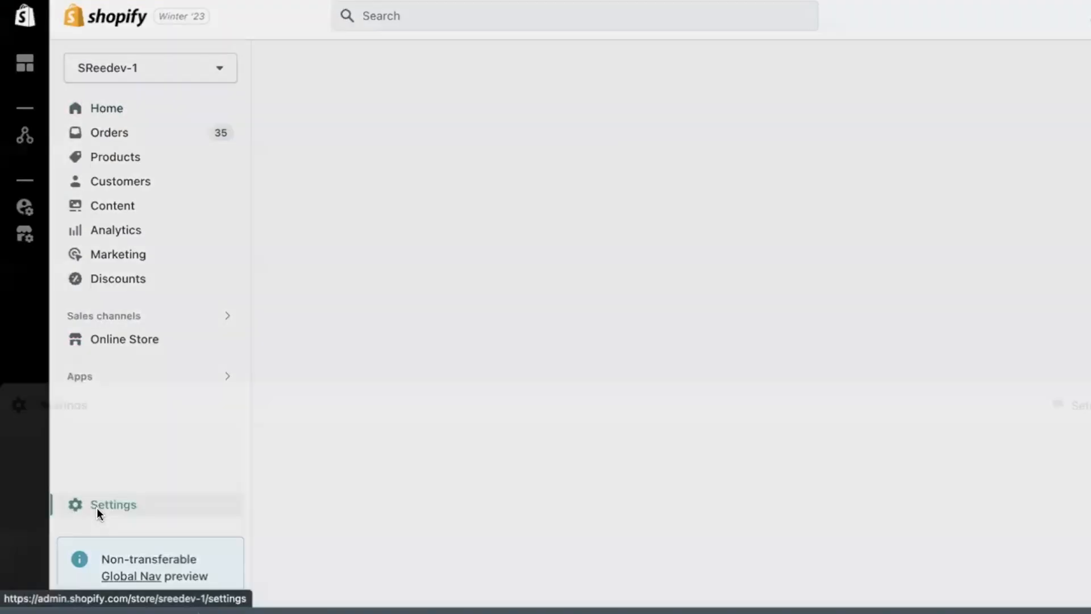
# From Settings > Checkout, open Manage checkout language to edit checkout wording
pyautogui.click(112, 504)
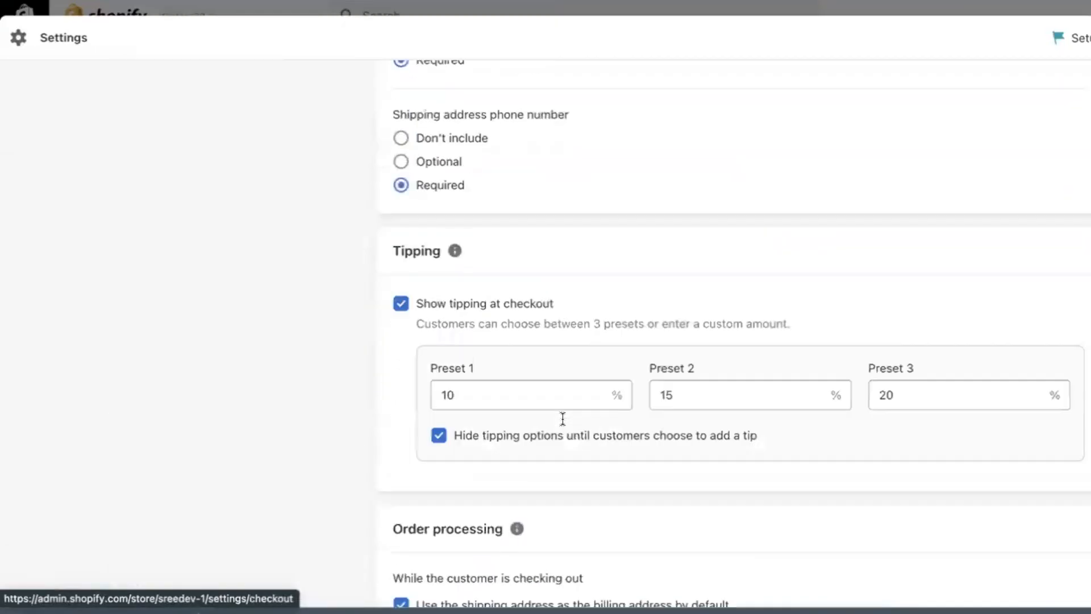
pyautogui.scroll(-3)
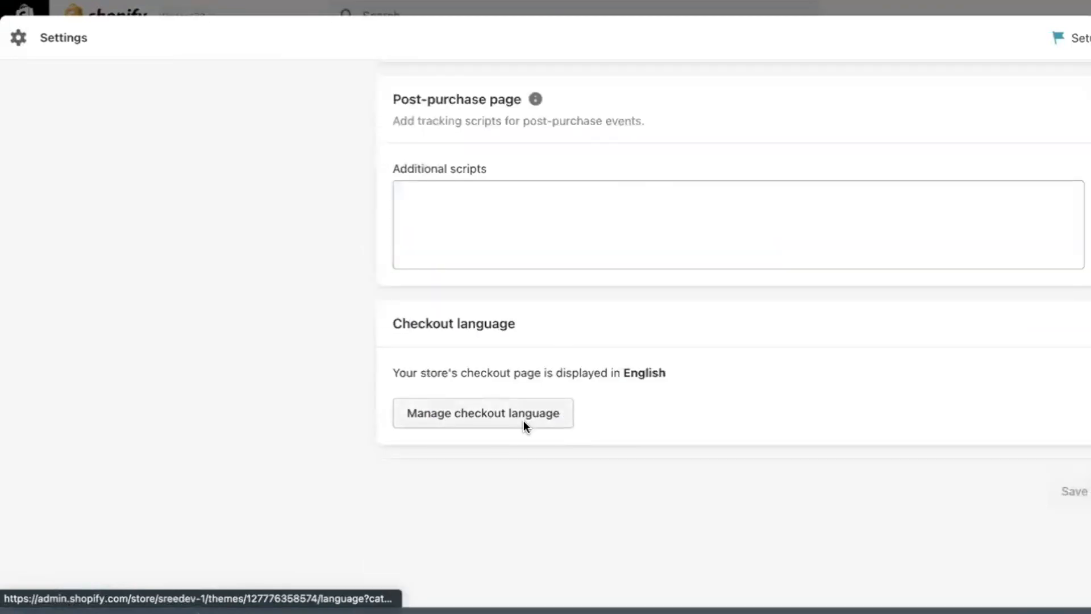
pyautogui.click(482, 412)
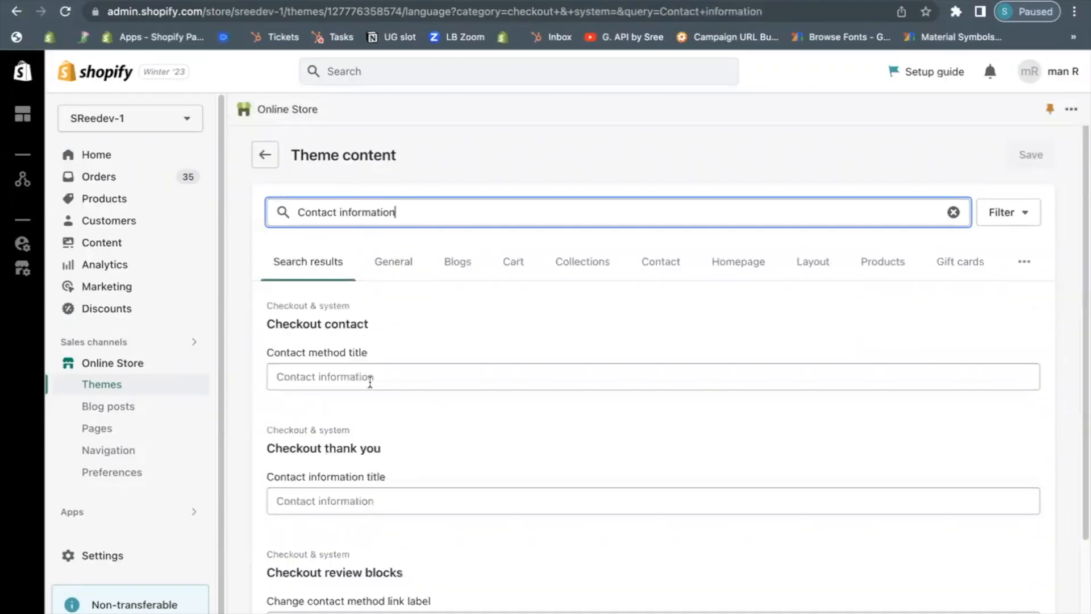
# Change the contact method title to 'Contact information (Add sender's details if this order is a gift)' and save
pyautogui.write('Contact information (Add sende')
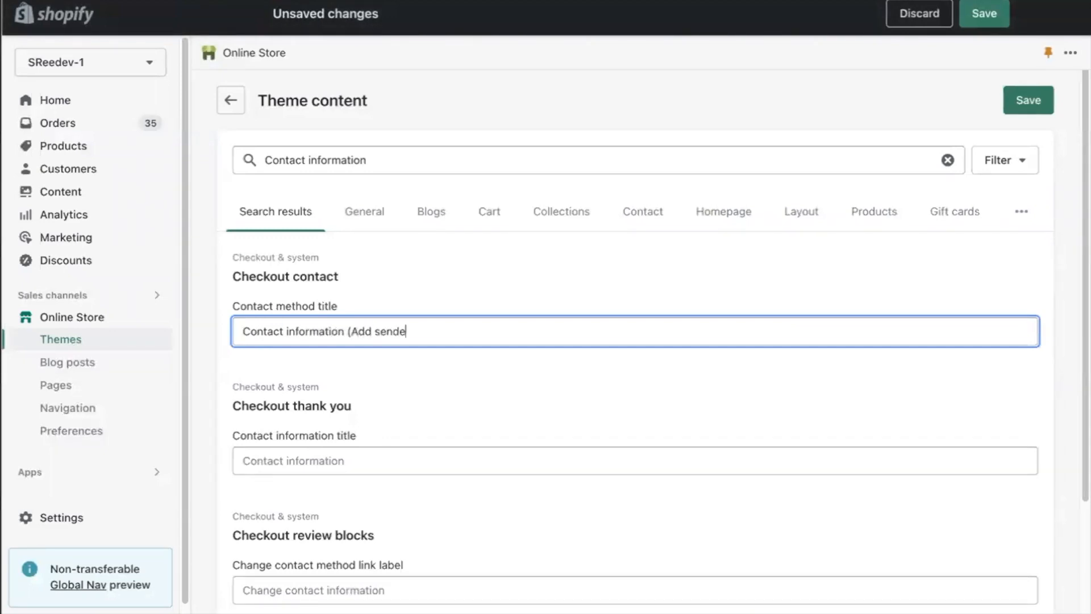
pyautogui.write("r's details if this order is a gif")
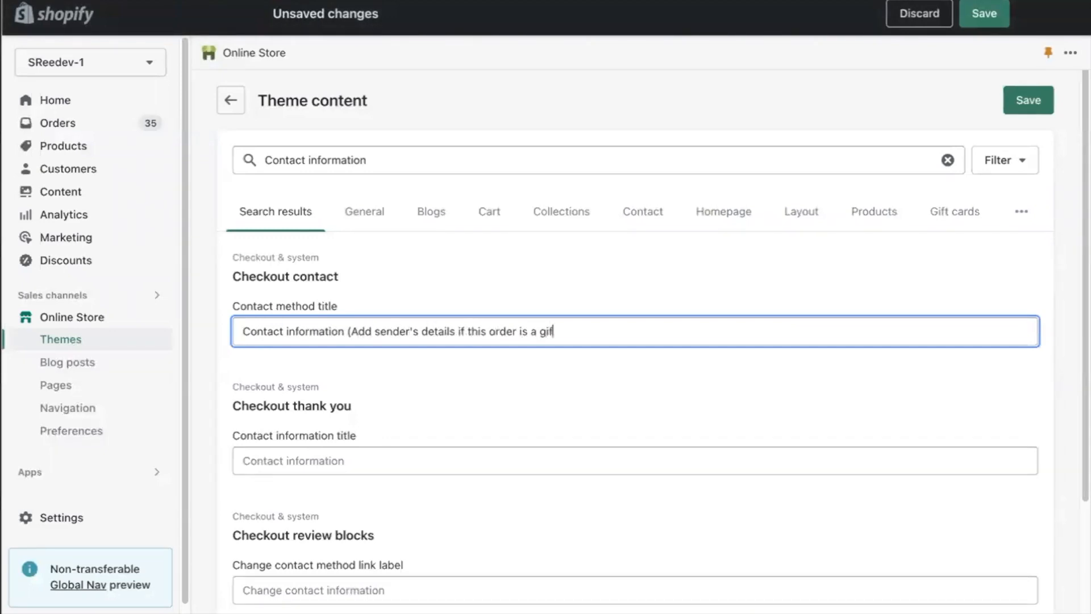
pyautogui.click(1028, 100)
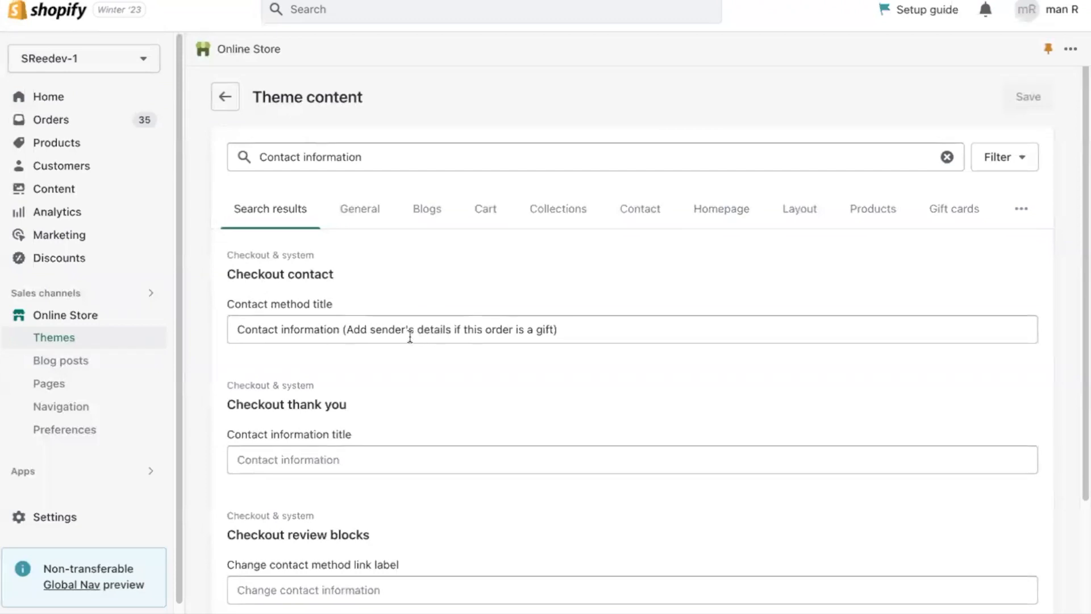
pyautogui.scroll(-3)
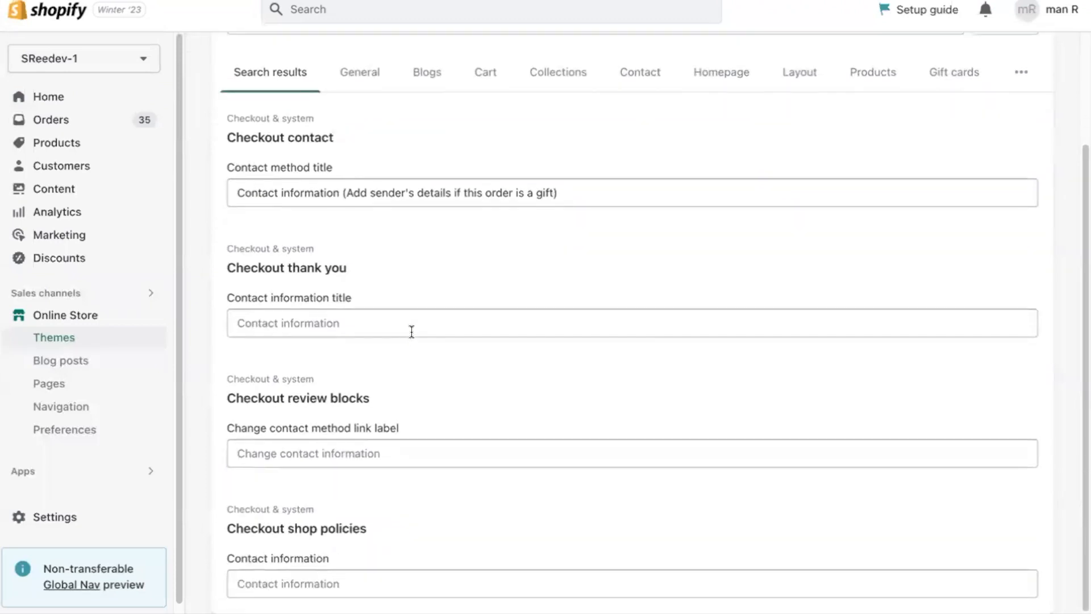
pyautogui.moveTo(425, 374)
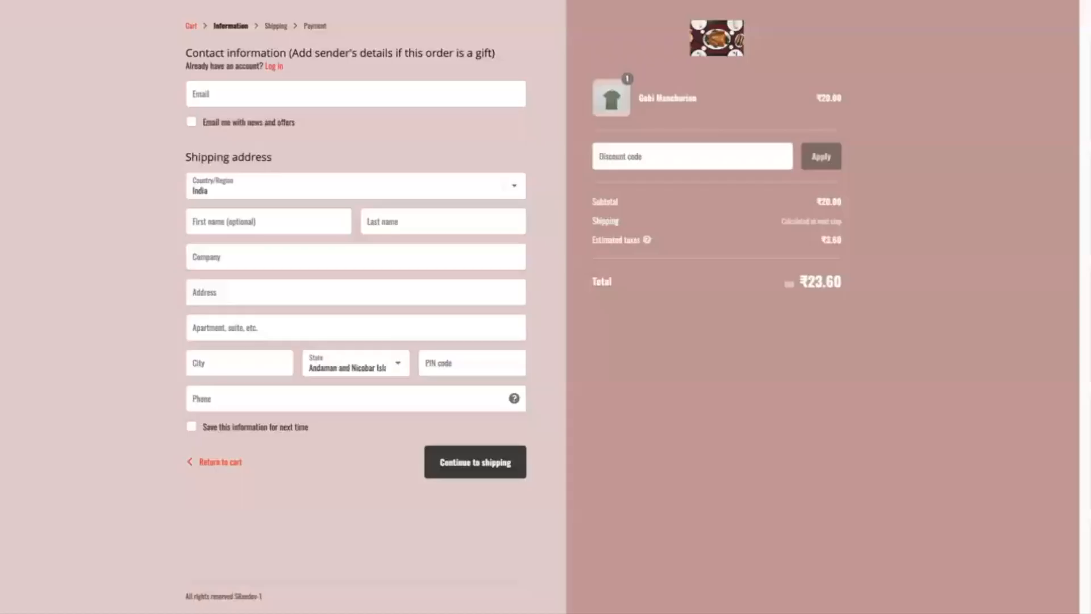
pyautogui.moveTo(560, 295)
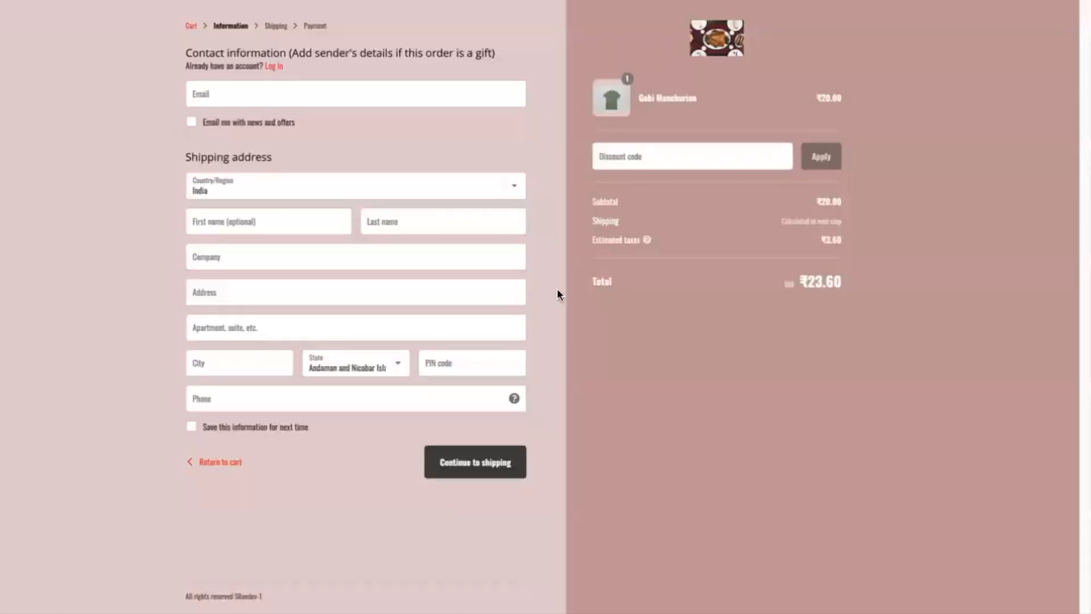
pyautogui.moveTo(571, 560)
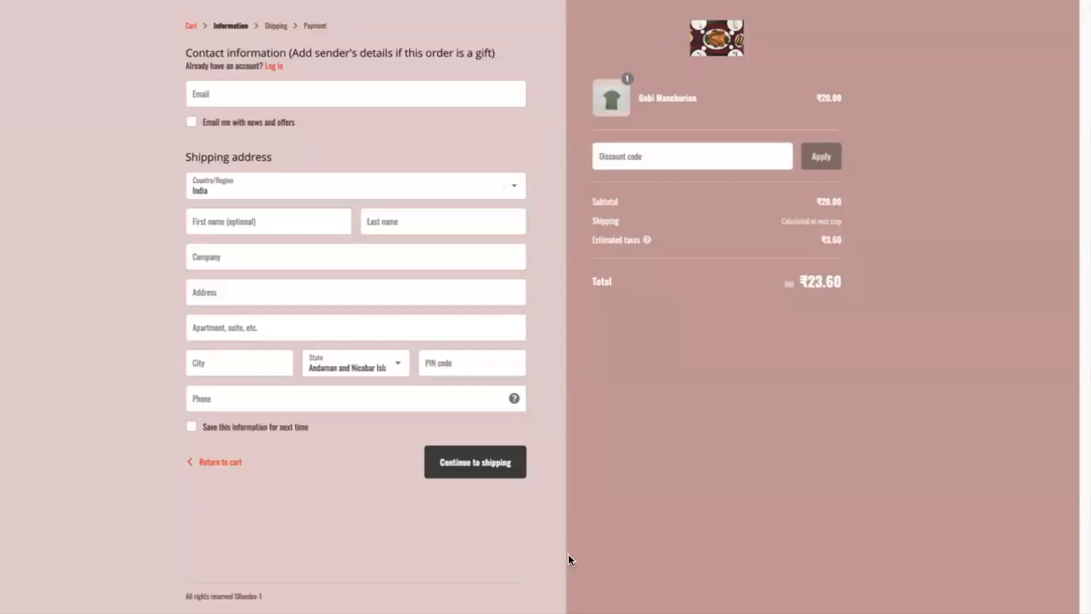
pyautogui.moveTo(845, 534)
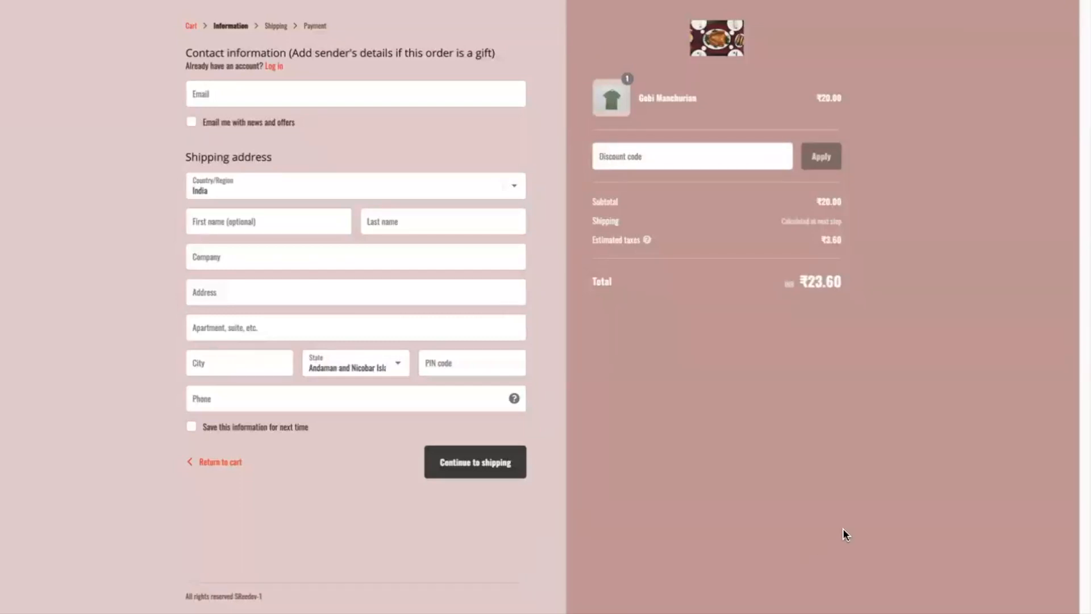
pyautogui.moveTo(892, 343)
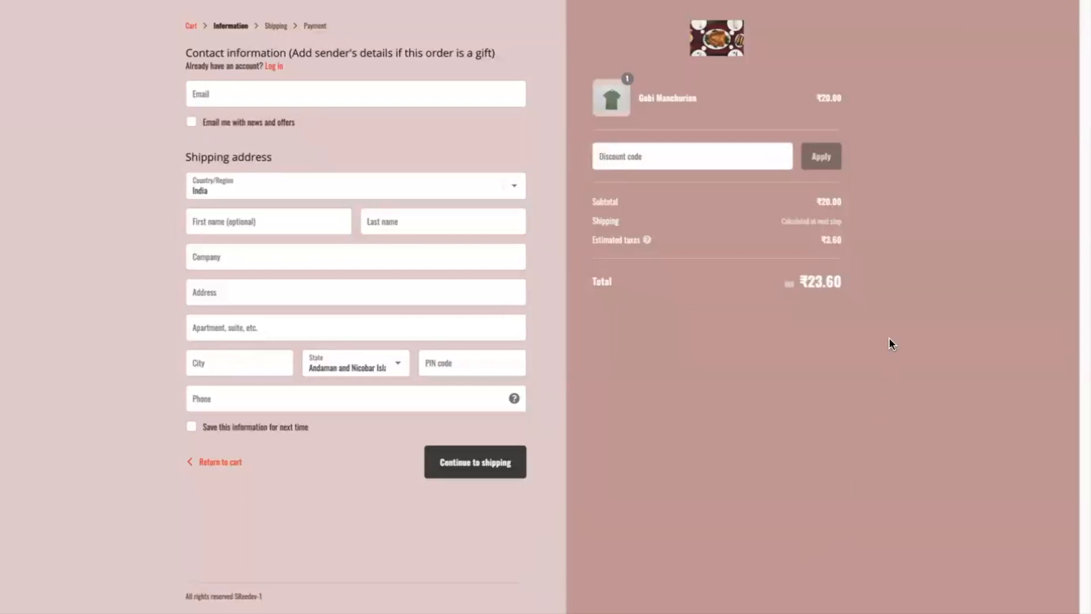